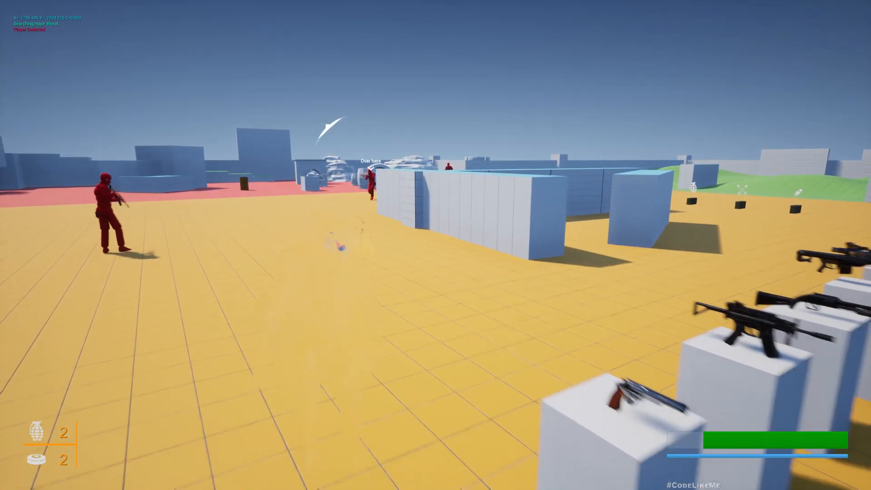
# Stop the test play and browse to the ALS_Player blueprint asset in CharacterLogic
pyautogui.press('Escape')
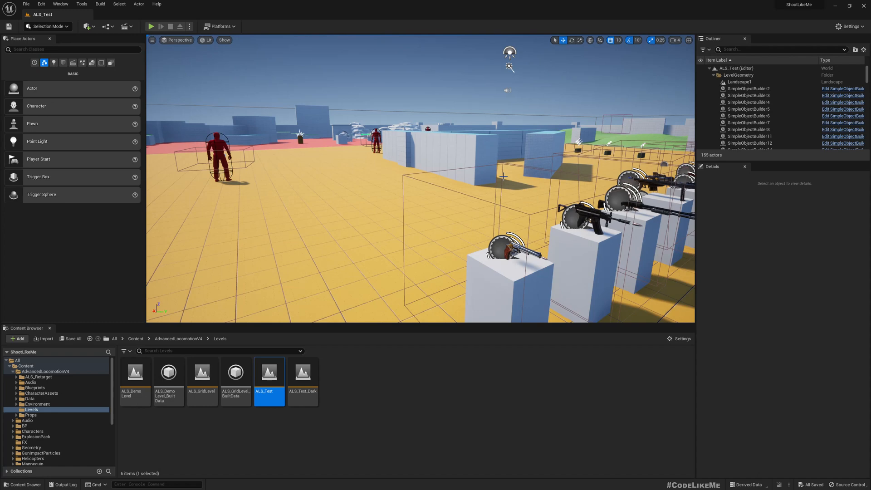
pyautogui.moveTo(433, 141)
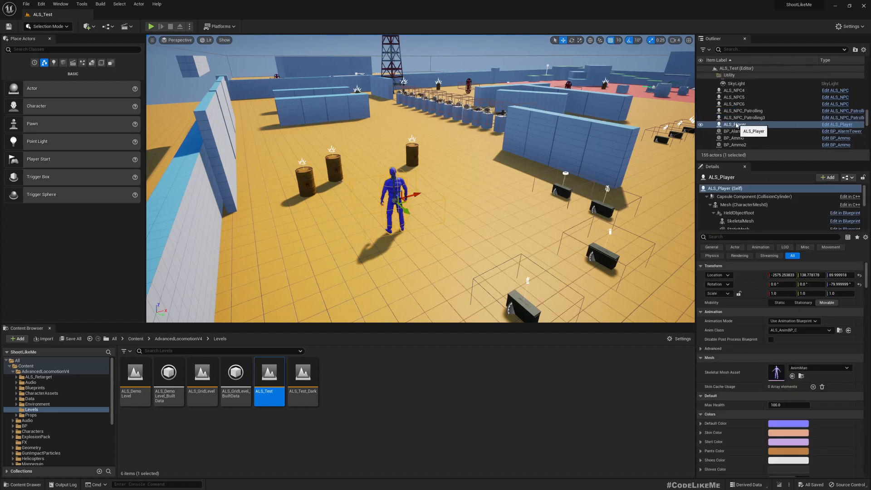
pyautogui.rightClick(734, 124)
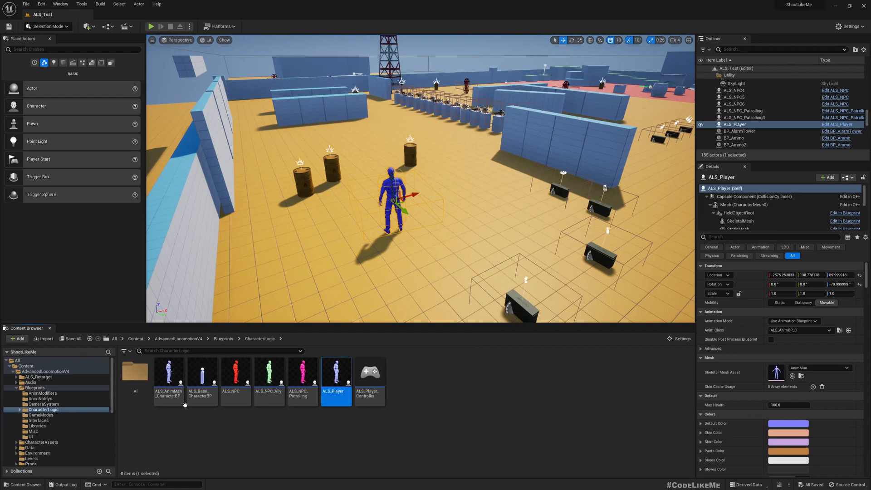
pyautogui.moveTo(168, 376)
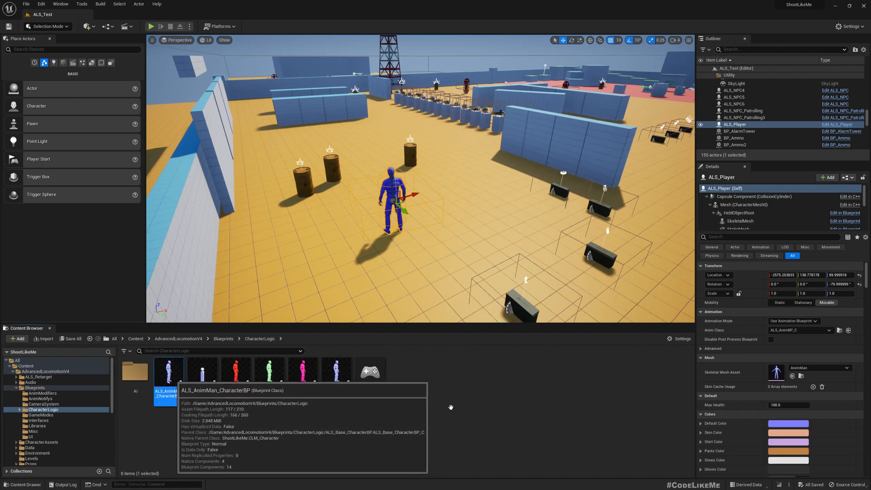
# Open ALS_AnimMan_CharacterBP and ALS_NPC, search 'detec', and open the Detected By behavior tree
pyautogui.doubleClick(167, 380)
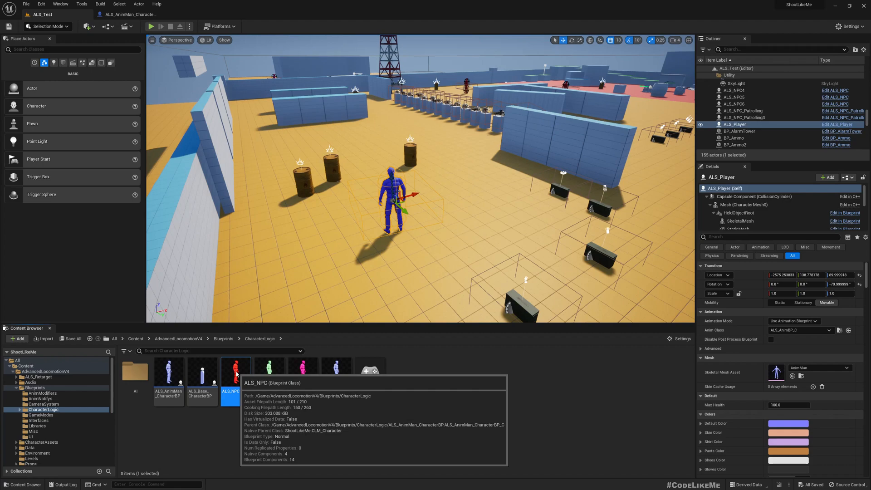
pyautogui.doubleClick(235, 376)
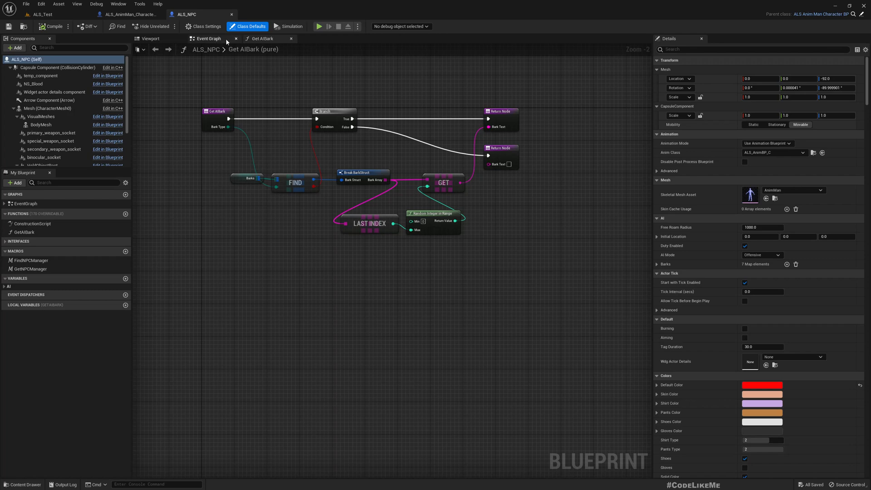
pyautogui.click(208, 39)
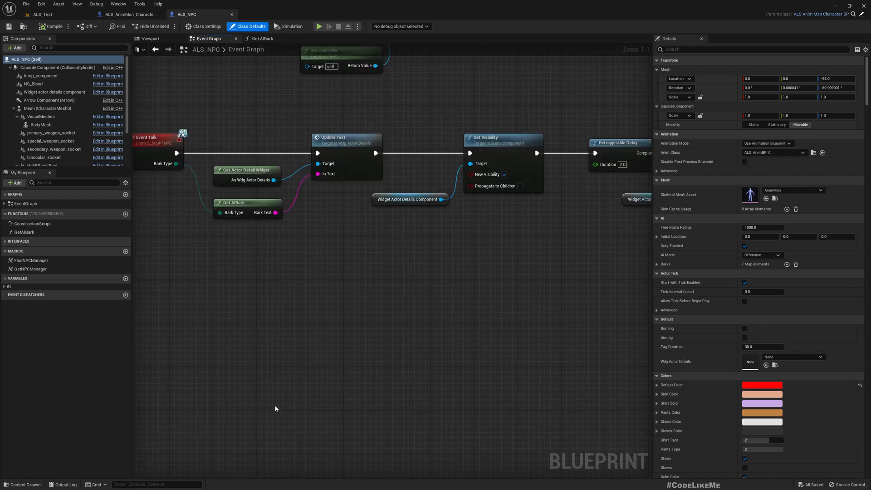
pyautogui.write('detec')
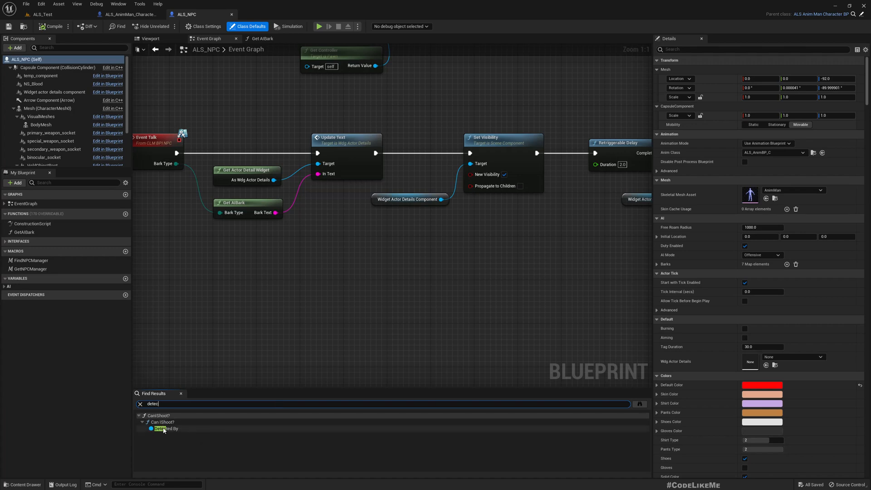
pyautogui.doubleClick(164, 428)
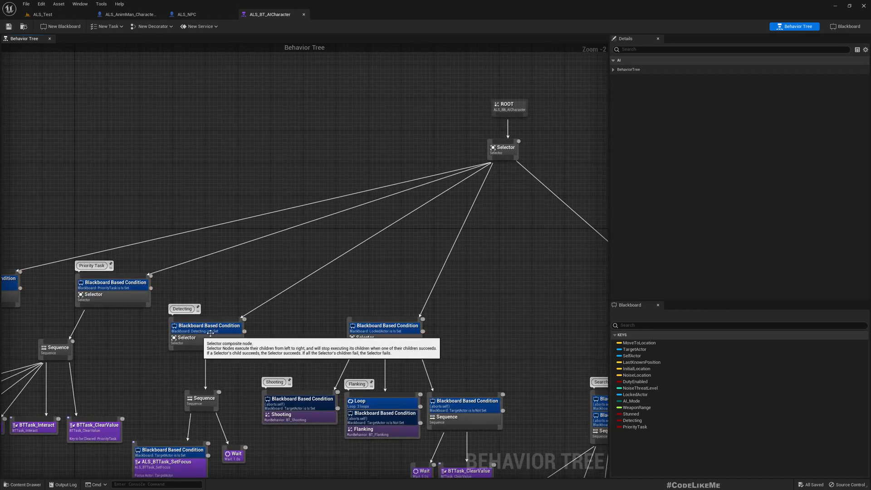
pyautogui.moveTo(130, 365)
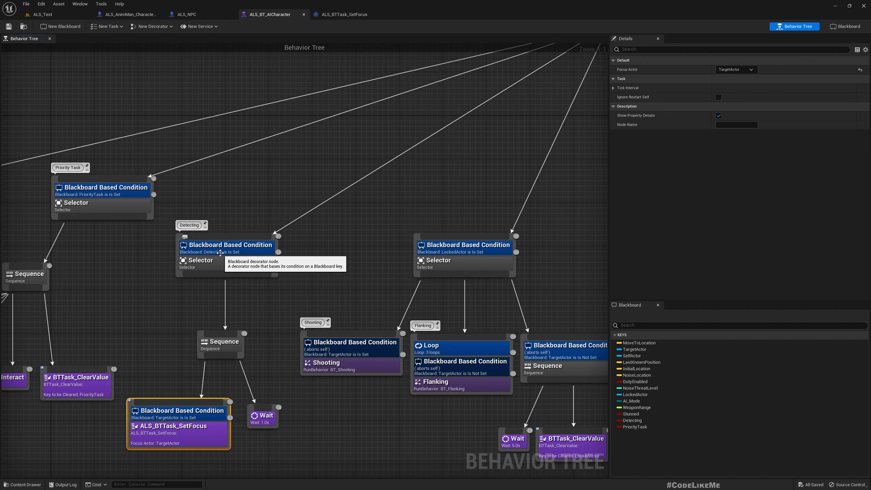
# Search ALS_AI_Controller for 'detect' and jump to the On See M sight perception events
pyautogui.click(36, 14)
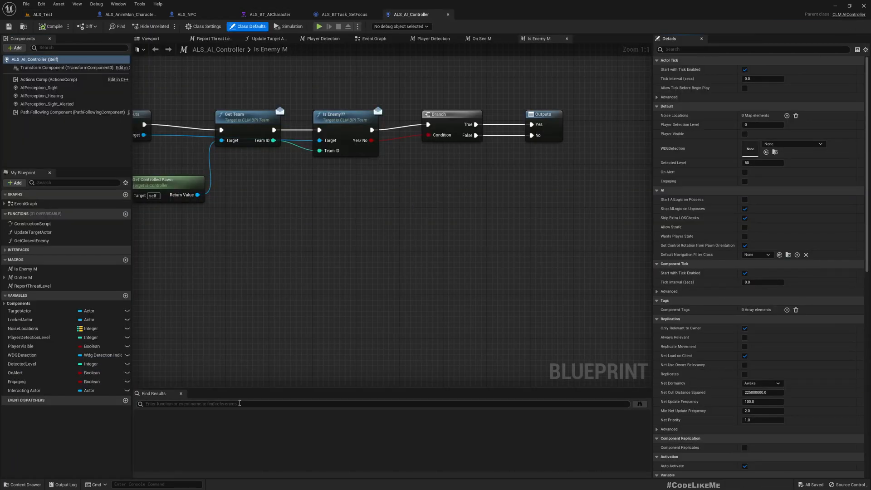
pyautogui.write('detect')
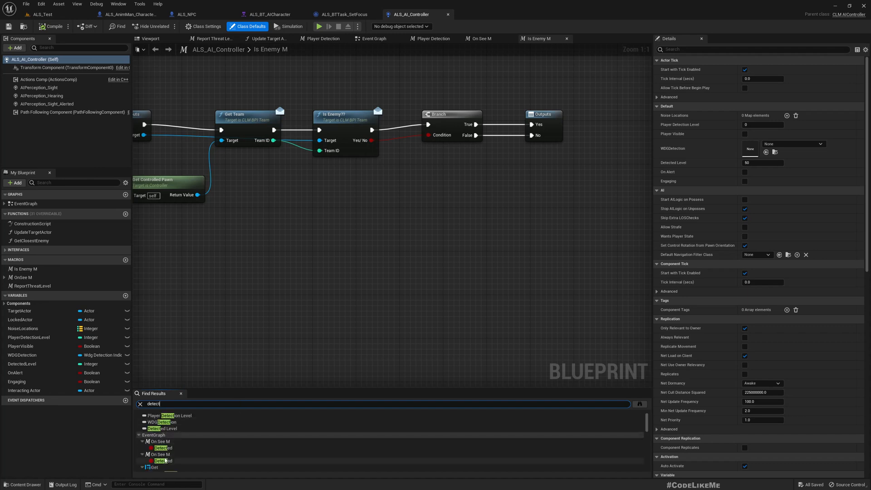
pyautogui.scroll(-3)
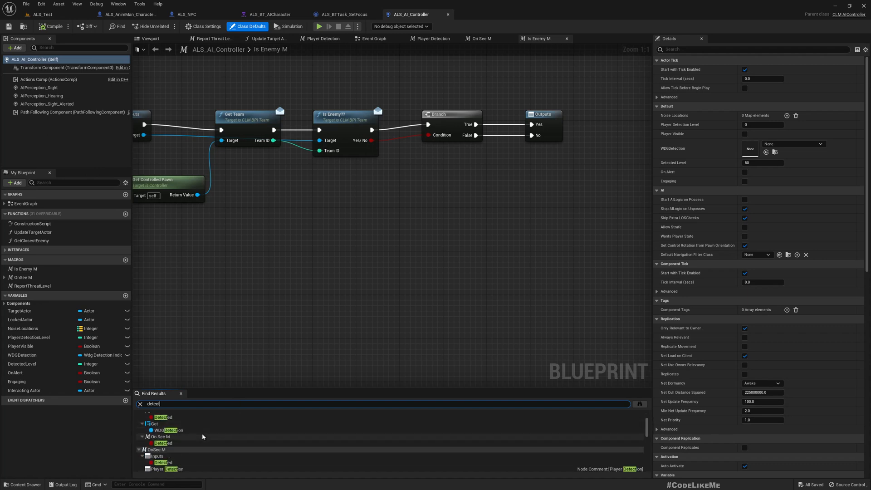
pyautogui.scroll(-3)
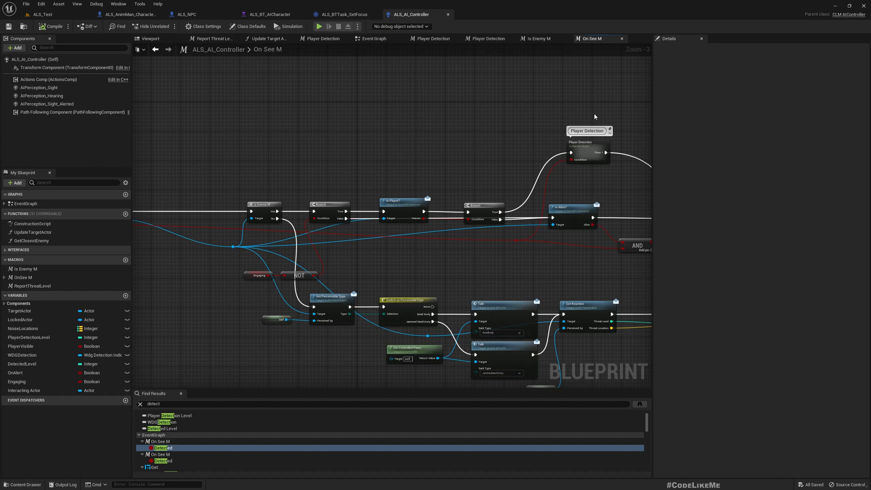
pyautogui.click(373, 39)
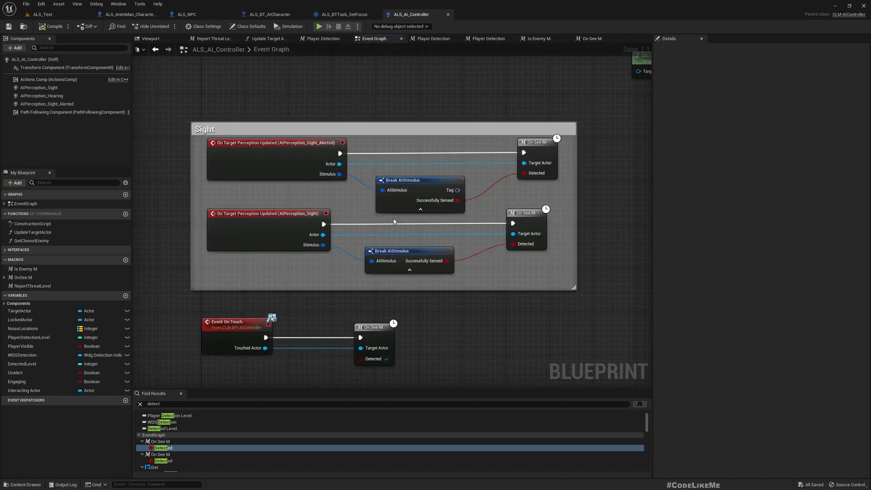
# Switch to the ALS_Player blueprint's health regeneration event graph
pyautogui.click(407, 14)
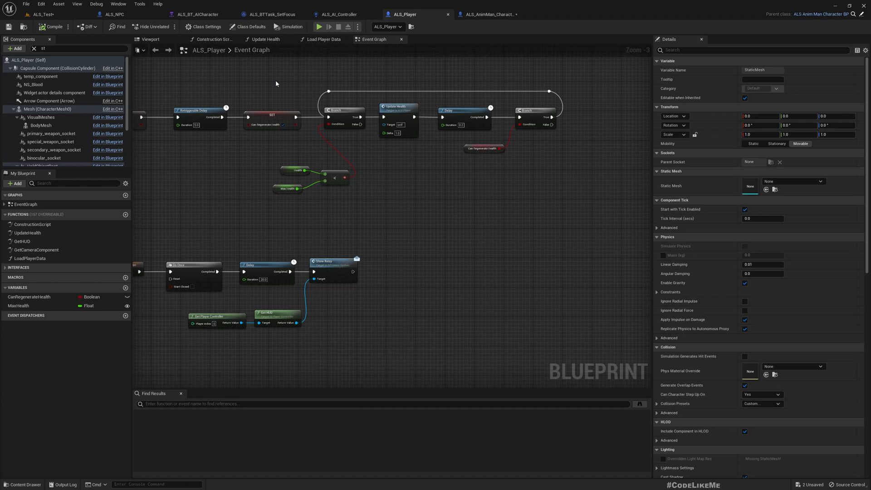
pyautogui.moveTo(171, 123)
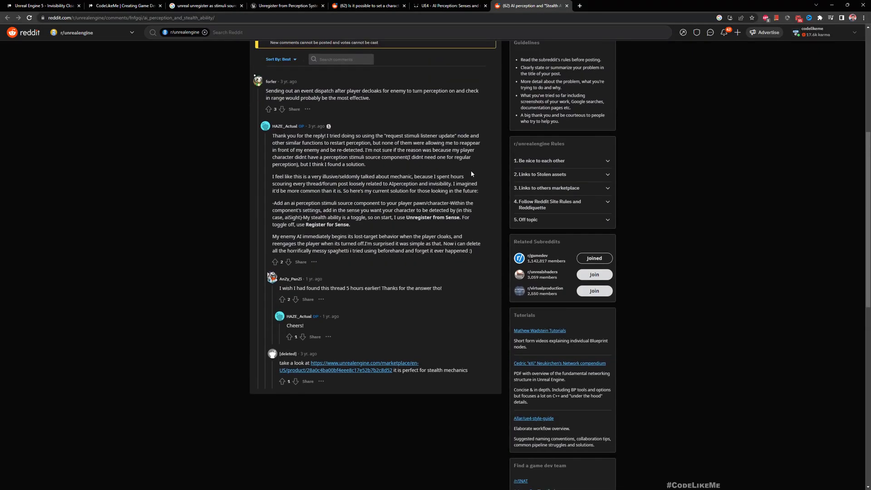
pyautogui.moveTo(386, 157)
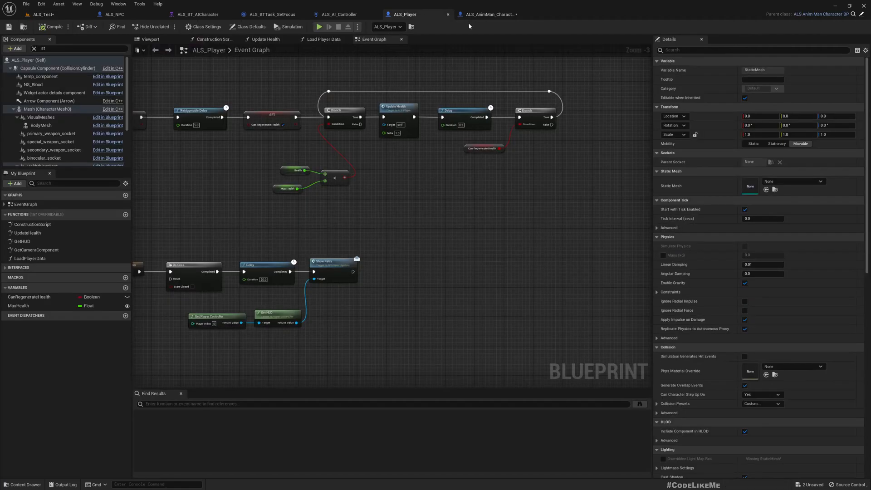
# Review ALS_AnimMan_CharacterBP's Invisibility graph and its Unregister from Perception System branch
pyautogui.click(490, 14)
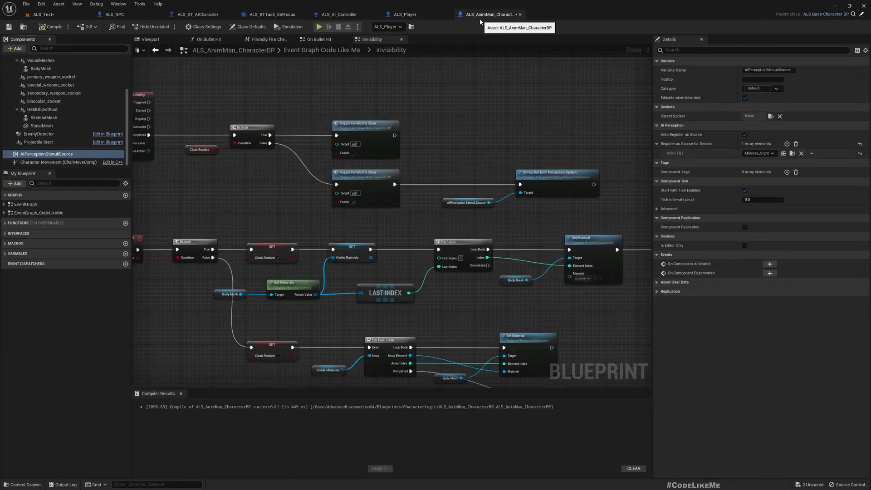
pyautogui.moveTo(51, 155)
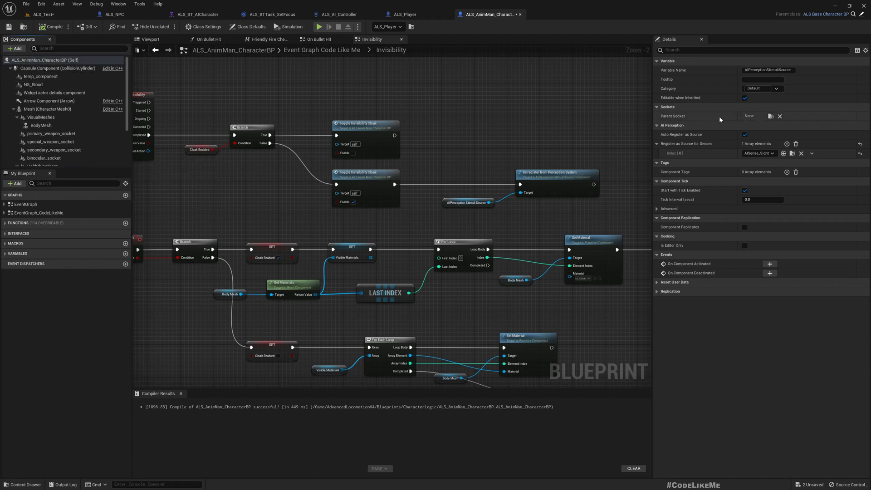
pyautogui.moveTo(763, 166)
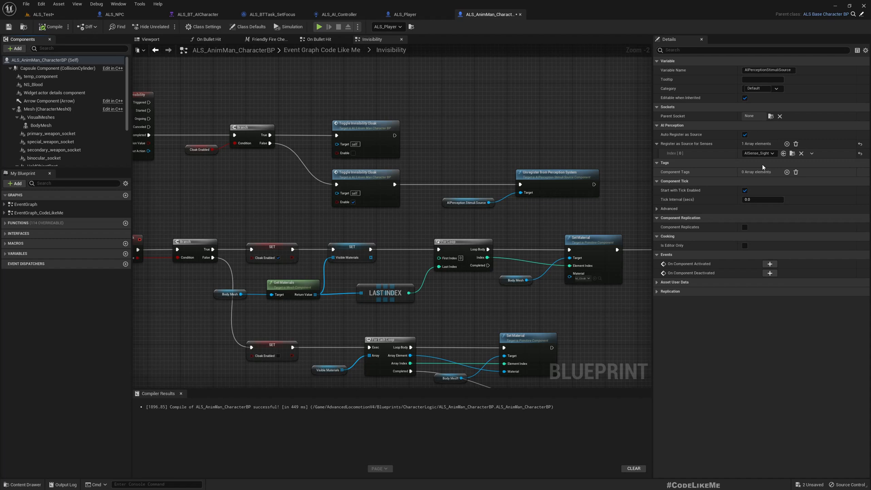
pyautogui.moveTo(485, 203)
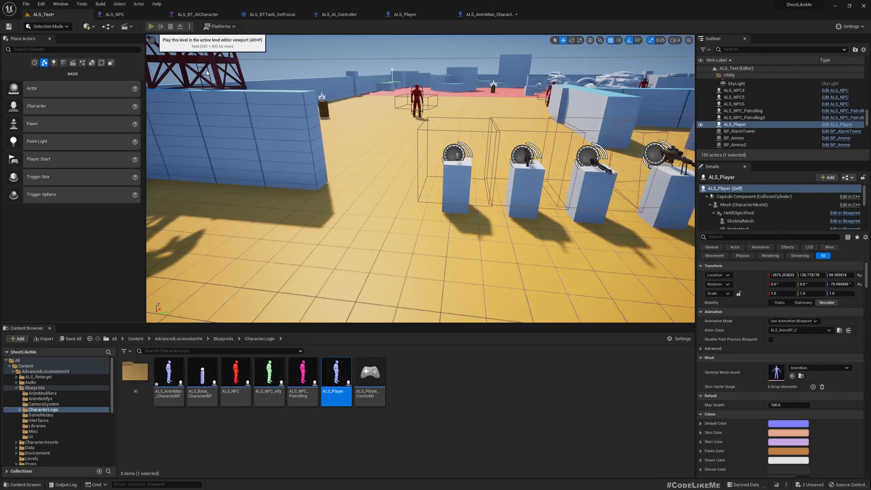
pyautogui.click(149, 26)
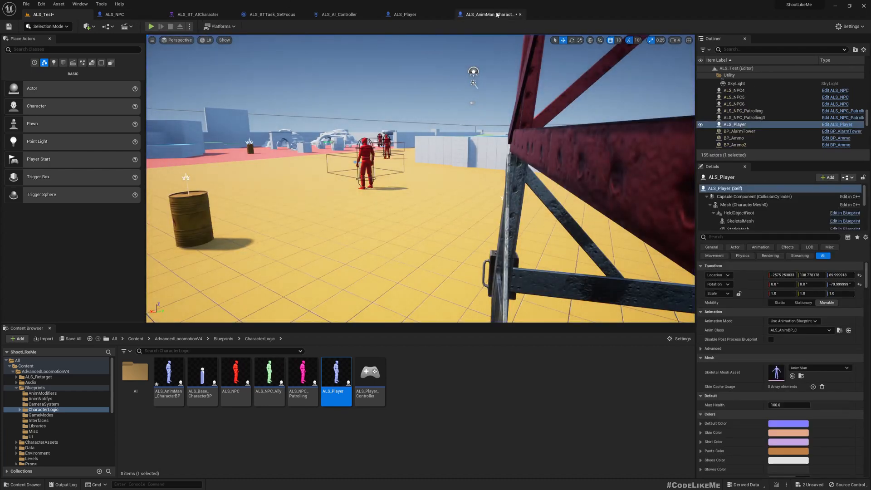
# Remove the Unregister from Perception System node and AIPerceptionStimuliSource component, then return to ALS_Test
pyautogui.click(487, 13)
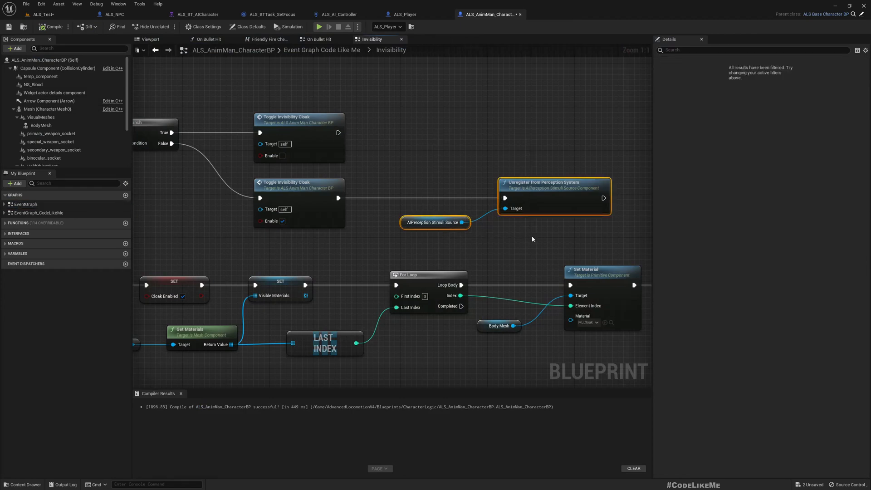
pyautogui.click(39, 153)
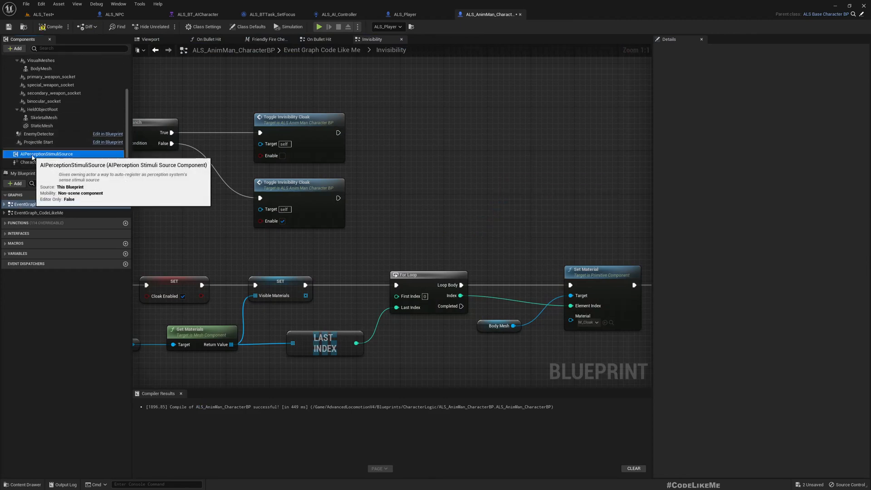
pyautogui.click(45, 154)
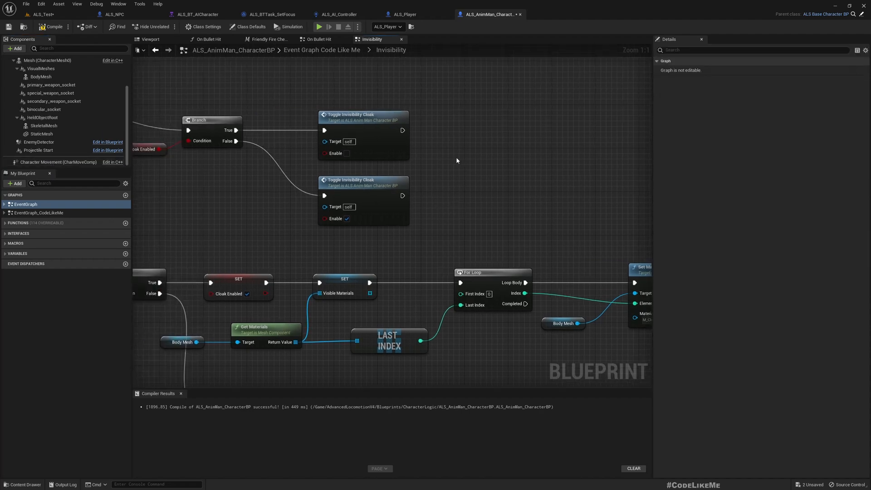
pyautogui.scroll(-3)
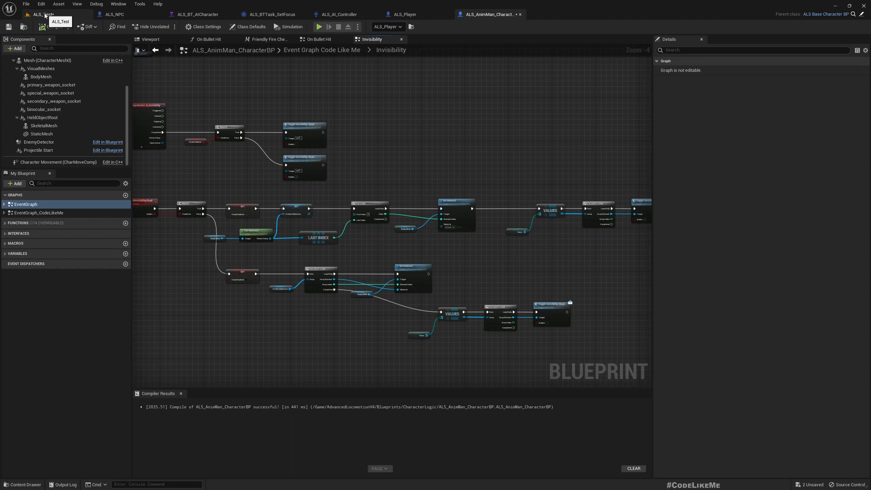
pyautogui.click(37, 14)
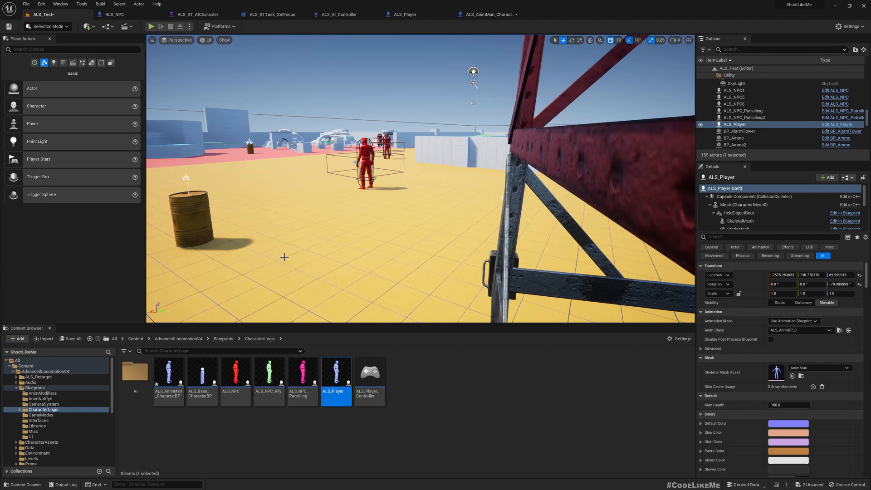
pyautogui.moveTo(89, 397)
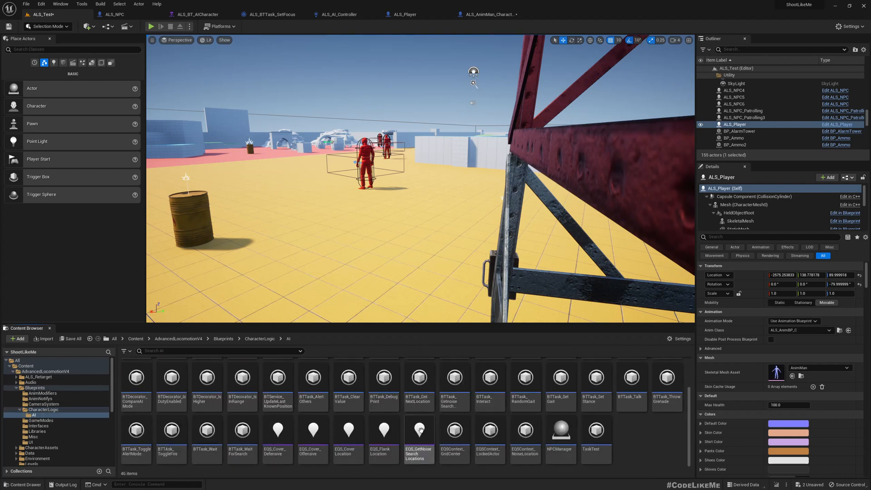
# Create the BP_VisionBlocker Actor Blueprint in the AI folder and open it
pyautogui.rightClick(570, 372)
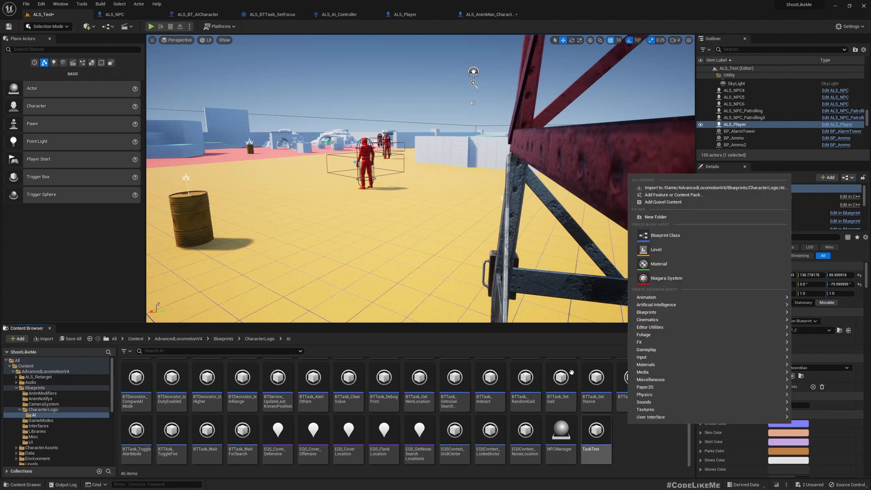
pyautogui.click(665, 234)
pyautogui.write('BTTask_Talk')
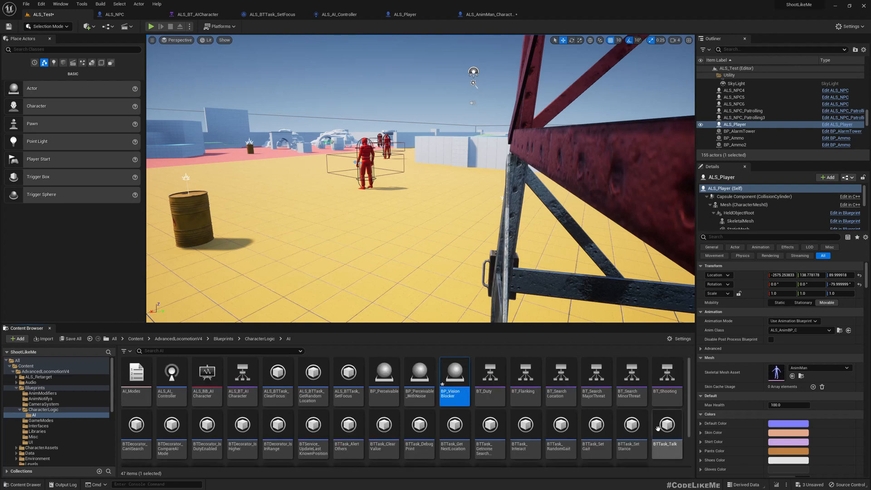
pyautogui.doubleClick(455, 375)
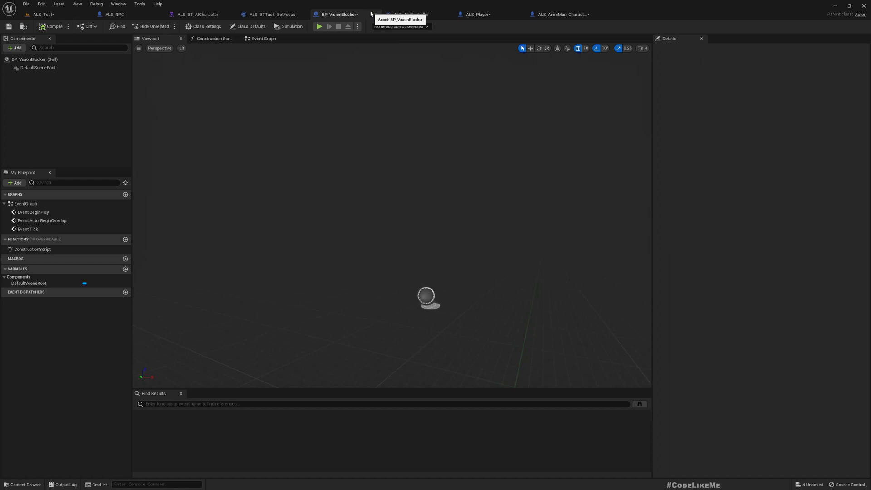
# Add a Cylinder static mesh component under BP_VisionBlocker's default root
pyautogui.click(12, 48)
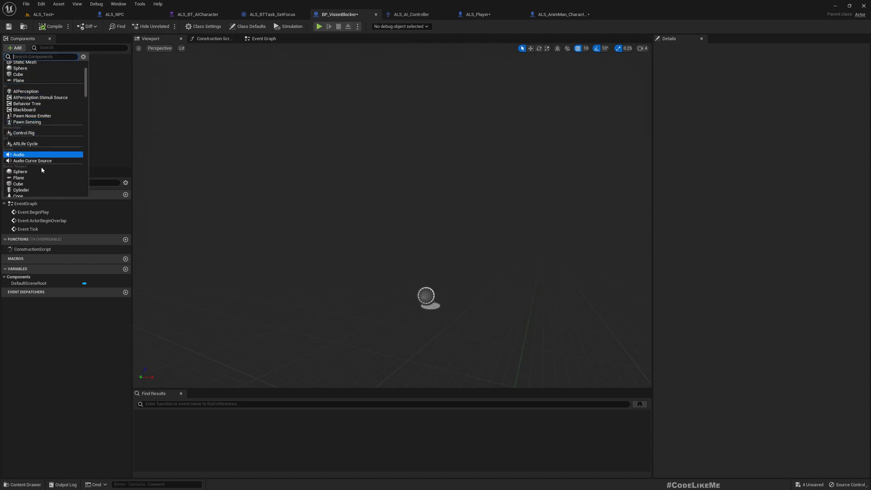
pyautogui.click(21, 189)
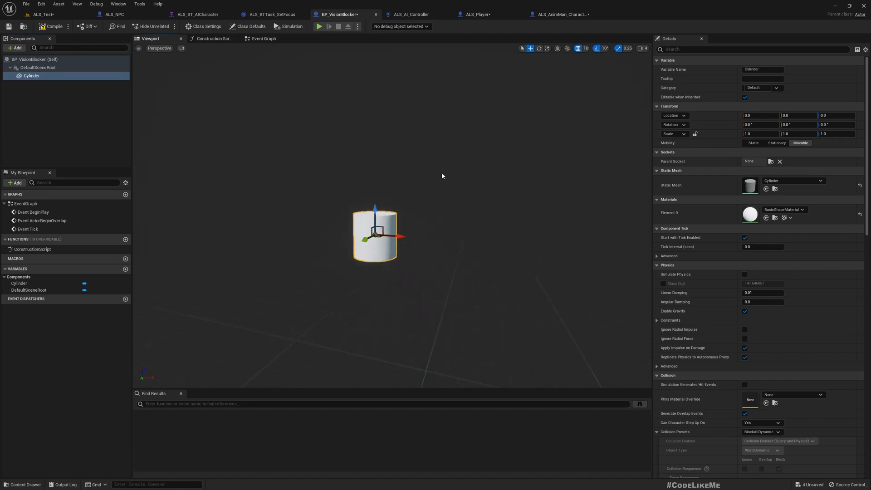
pyautogui.moveTo(120, 26)
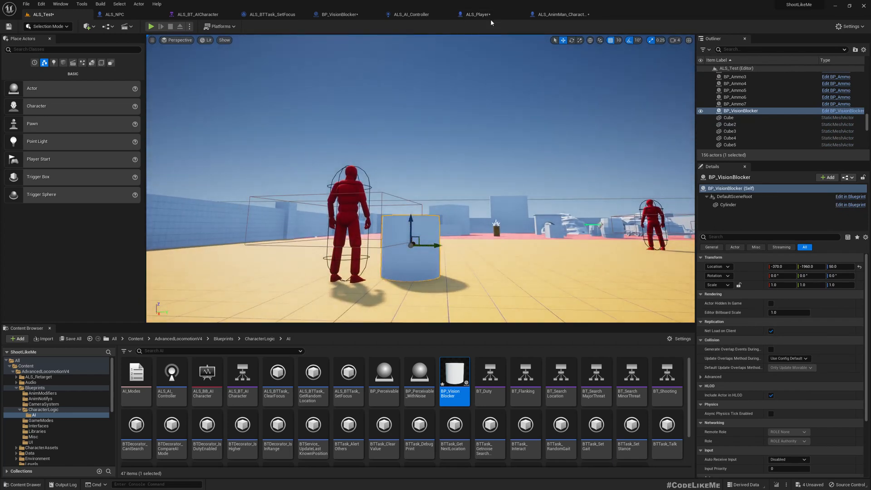
pyautogui.moveTo(567, 15)
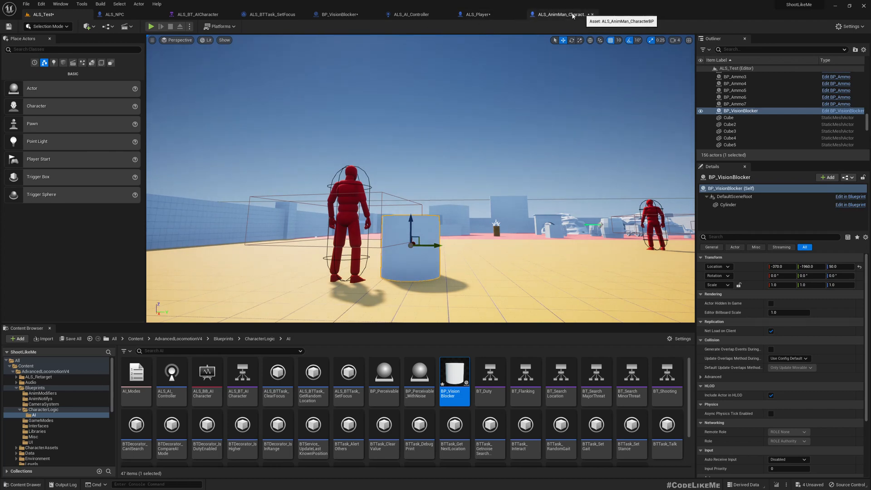
# Set the BP_VisionBlocker Cylinder's Scale Z to 1.3
pyautogui.click(342, 14)
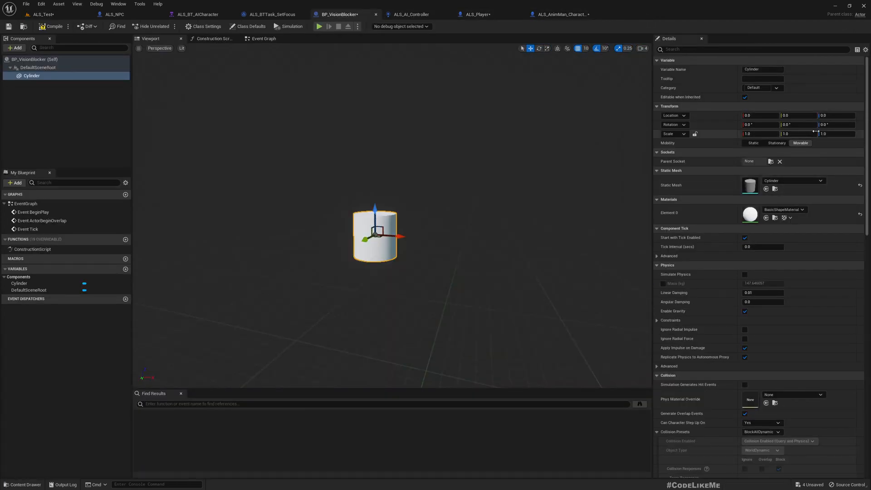
pyautogui.click(831, 133)
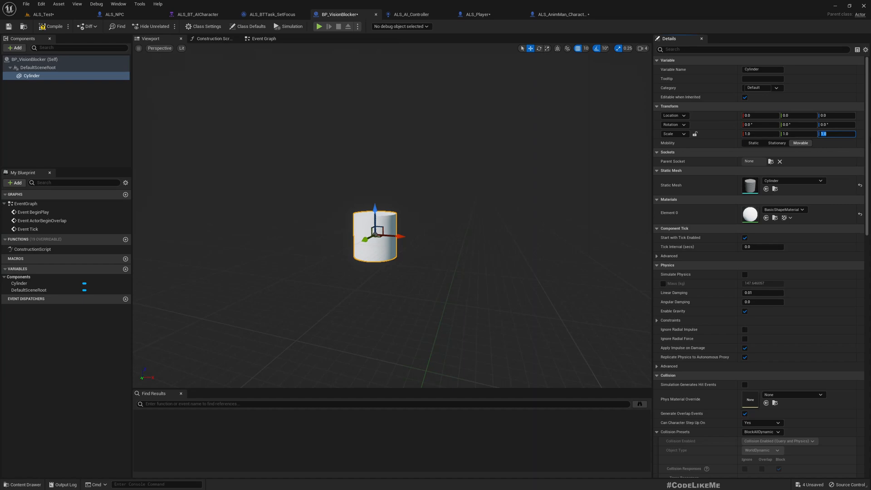
pyautogui.write('1.3')
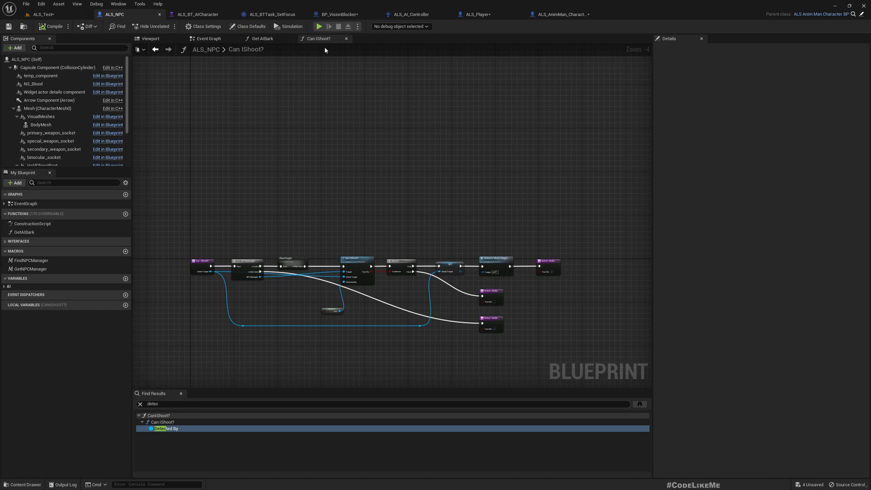
# Give ALS_Player a BP_VisionBlocker child actor and drag its Location Z up to 20
pyautogui.click(475, 14)
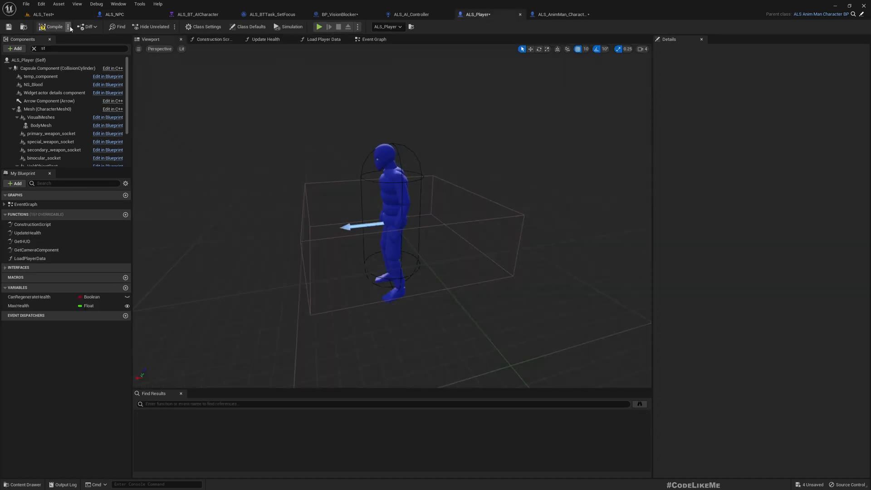
pyautogui.click(14, 48)
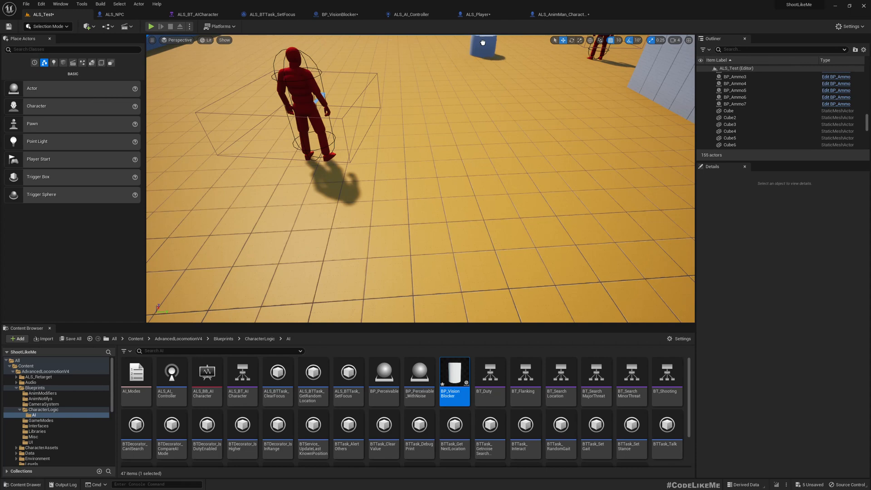
pyautogui.click(475, 14)
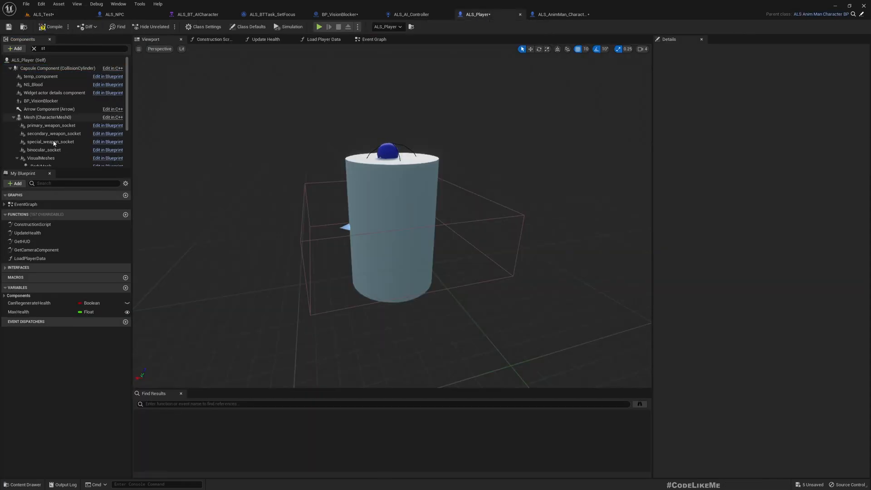
pyautogui.scroll(-3)
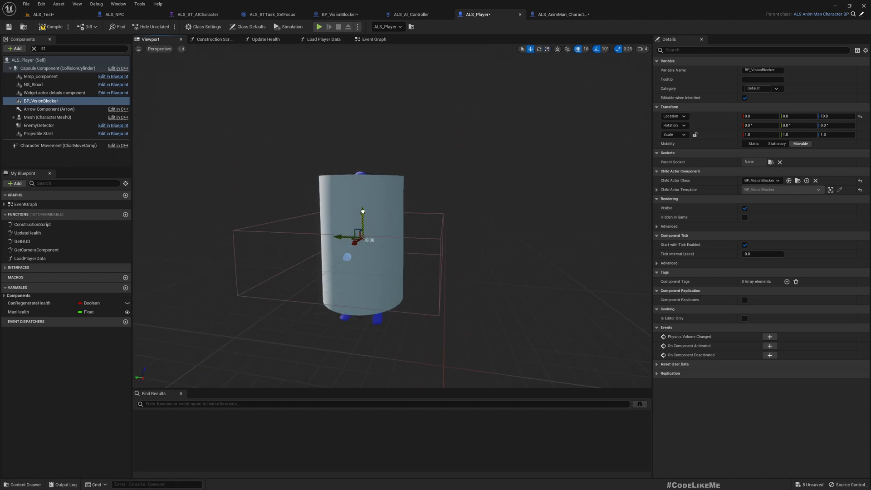
pyautogui.moveTo(362, 211); pyautogui.dragTo(364, 208)
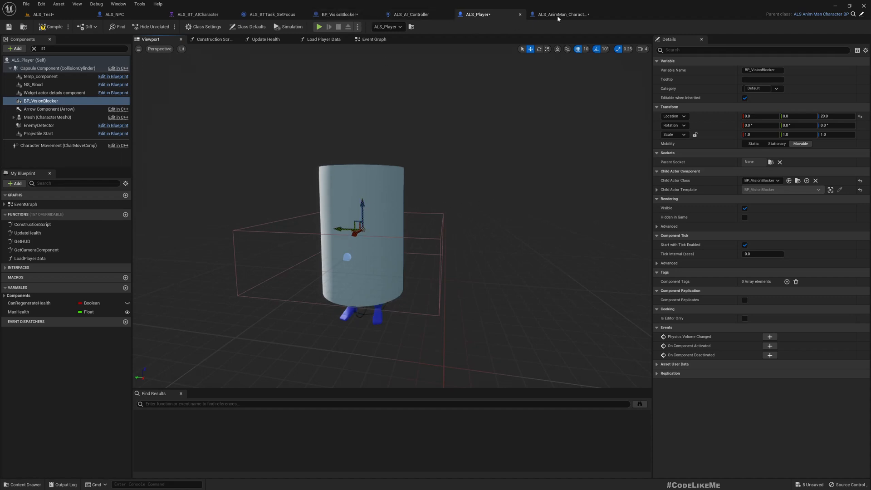
pyautogui.click(337, 15)
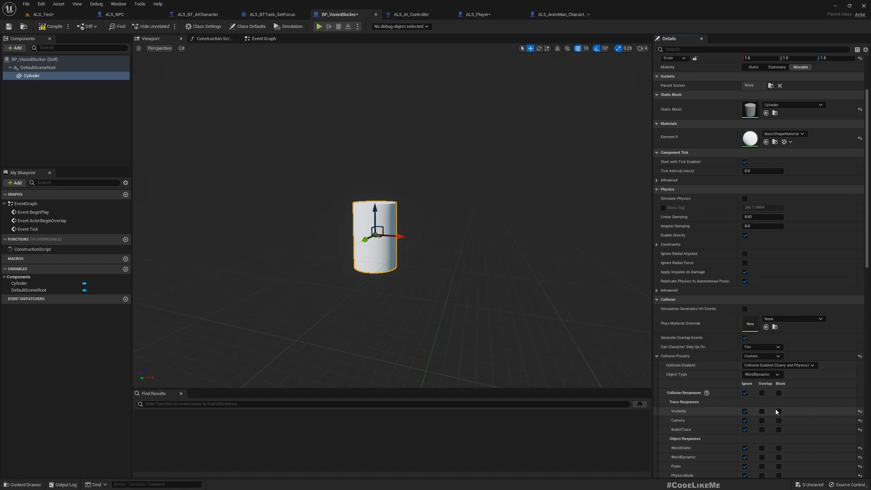
# Give the Cylinder Custom collision that blocks the Visibility trace channel
pyautogui.click(780, 411)
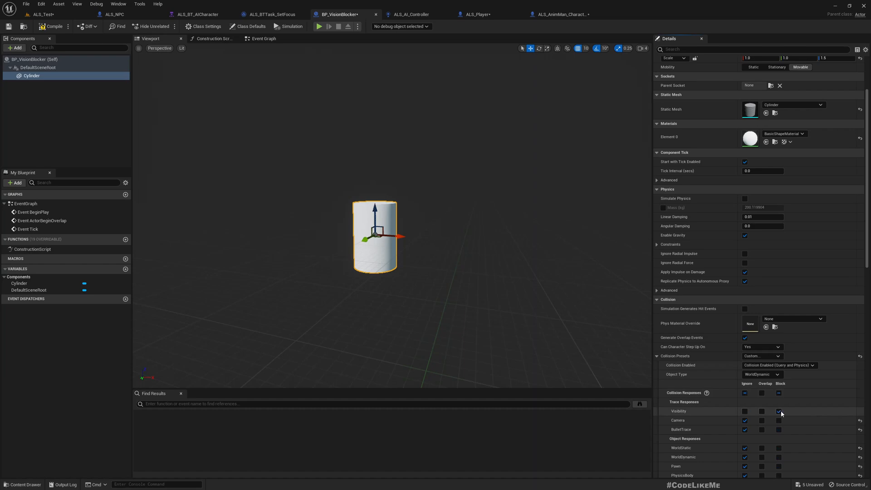
pyautogui.click(778, 411)
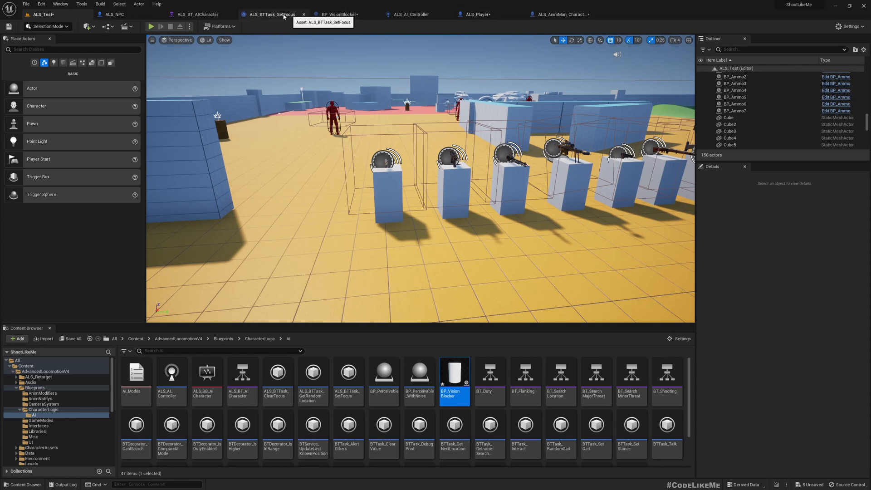
pyautogui.click(410, 14)
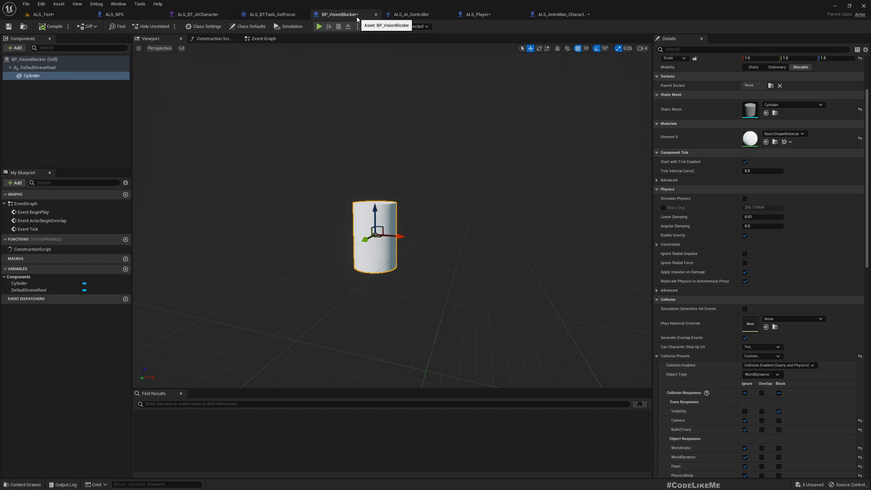
# Untick the Cylinder's Rendering Visible option and compile BP_VisionBlocker
pyautogui.scroll(-3)
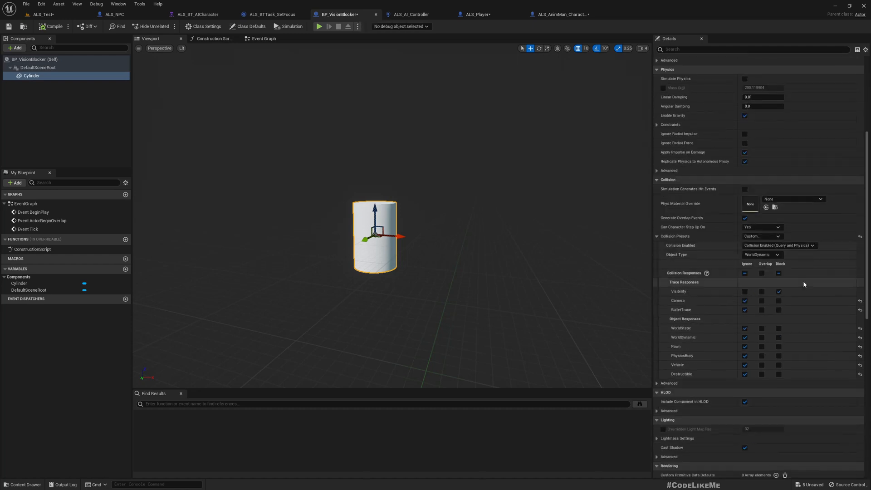
pyautogui.scroll(-3)
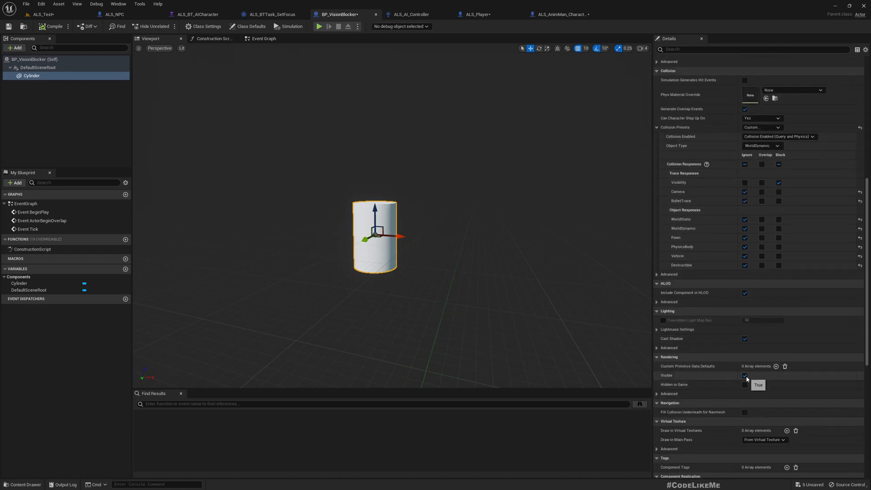
pyautogui.click(744, 375)
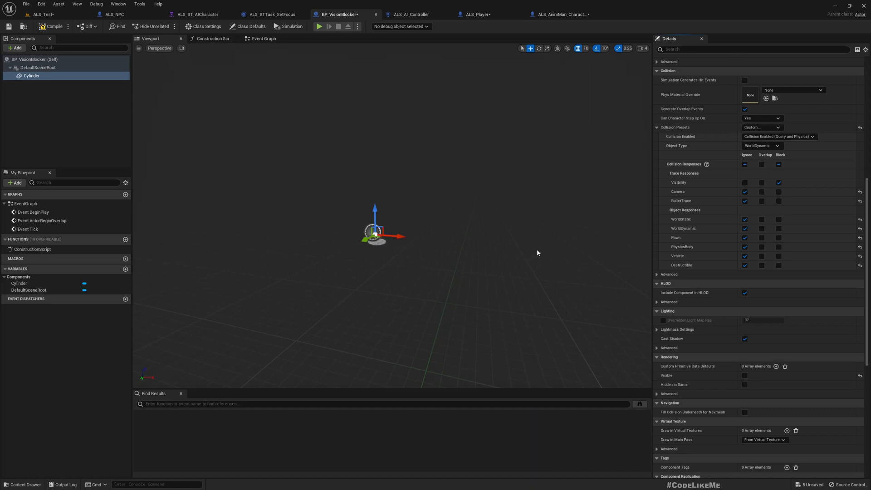
pyautogui.moveTo(294, 87)
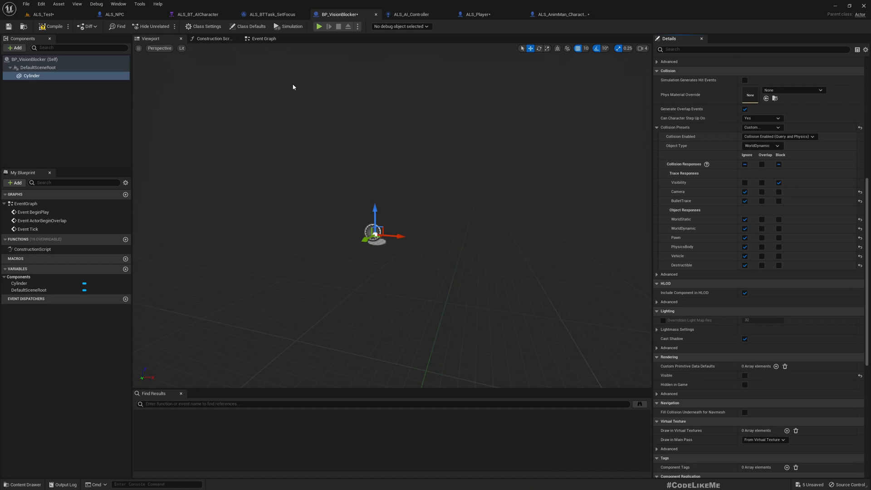
pyautogui.moveTo(802, 330)
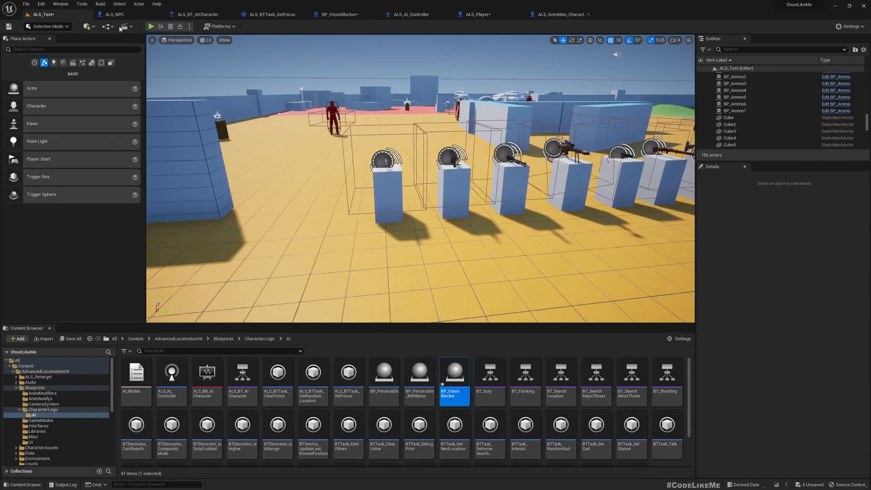
pyautogui.click(146, 26)
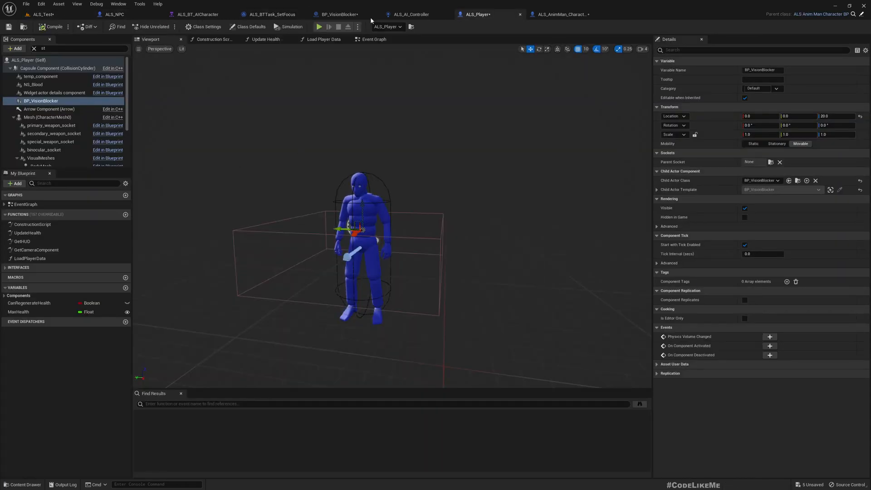
pyautogui.click(558, 14)
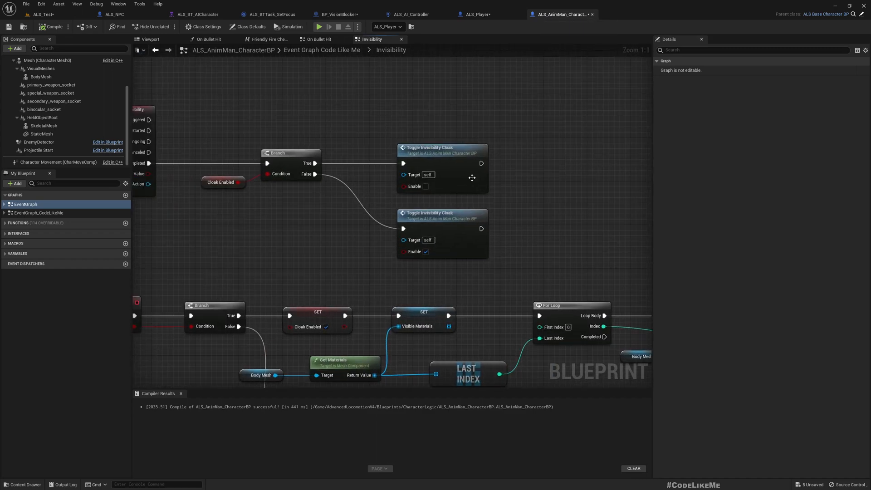
pyautogui.moveTo(457, 167)
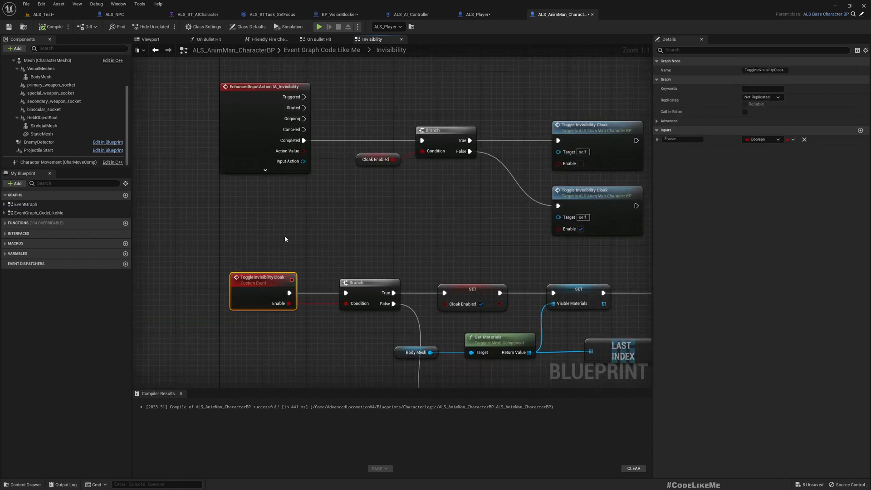
pyautogui.moveTo(556, 26)
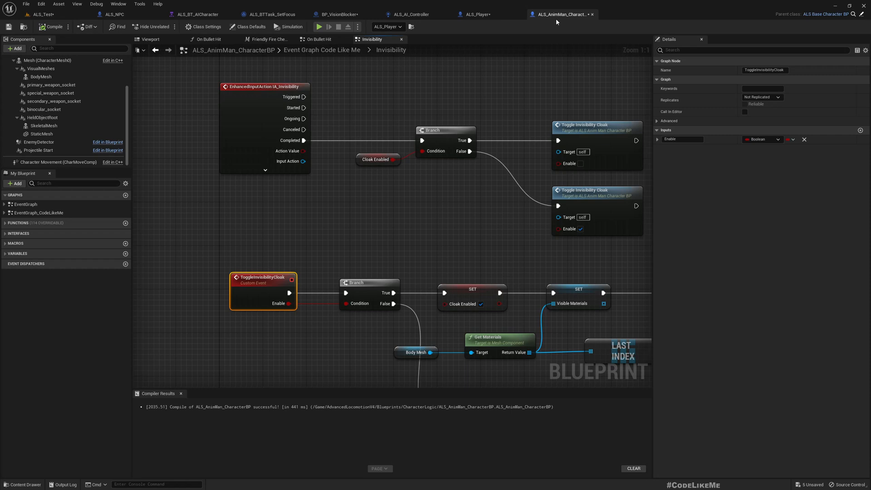
pyautogui.moveTo(556, 23)
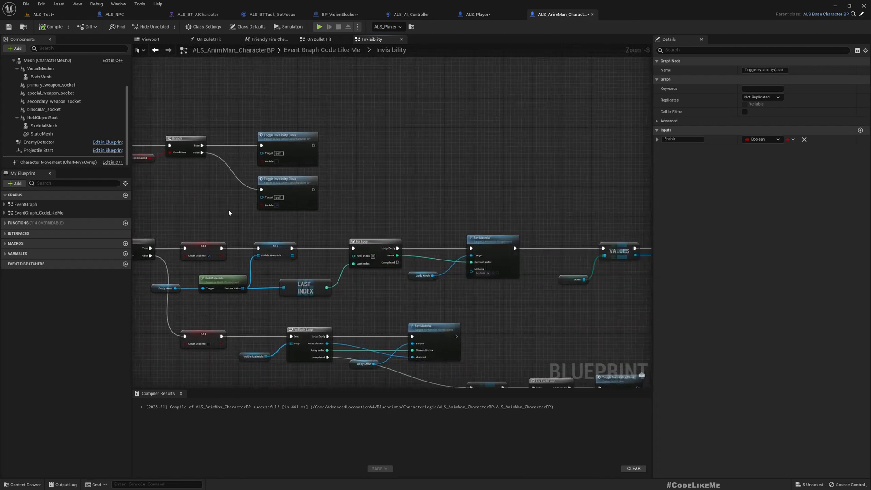
# Review the Invisibility graph's ToggleInvisibilityCloak logic, then go back to ALS_Player
pyautogui.scroll(-3)
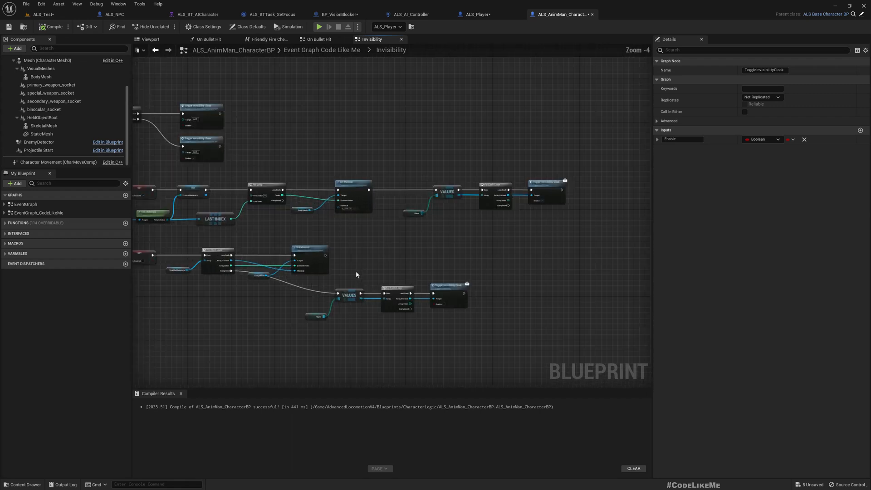
pyautogui.moveTo(413, 238)
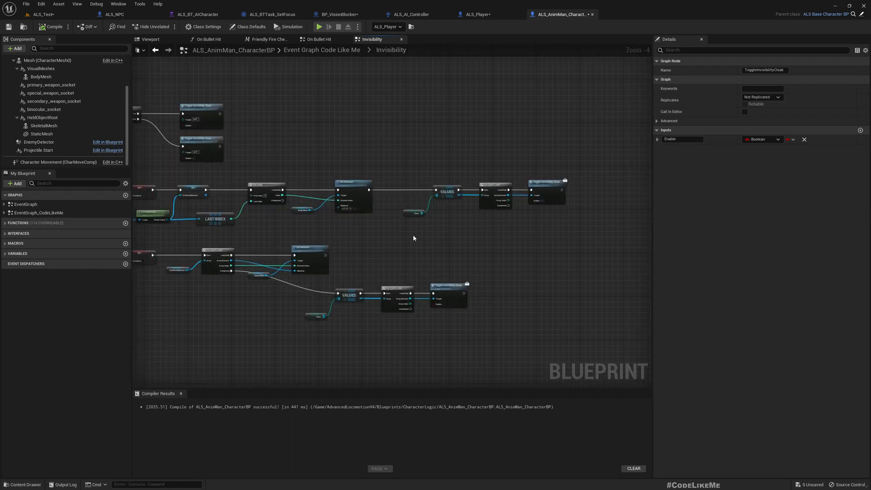
pyautogui.click(477, 14)
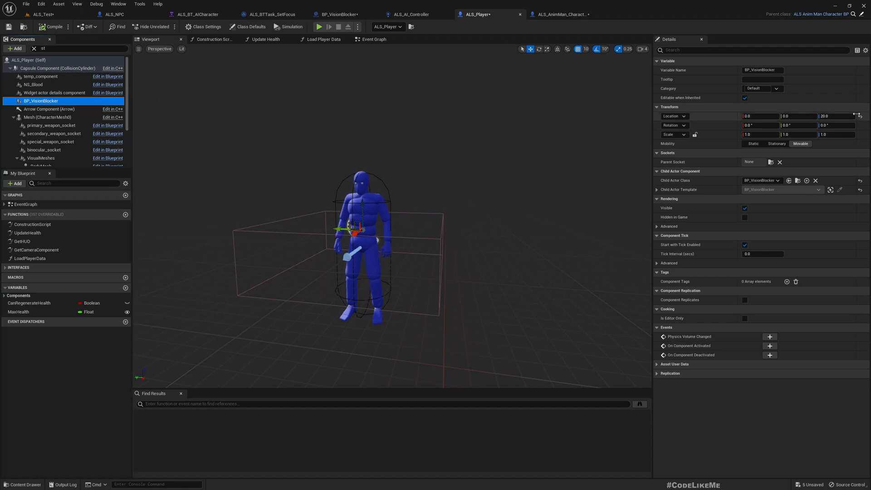
pyautogui.moveTo(403, 78)
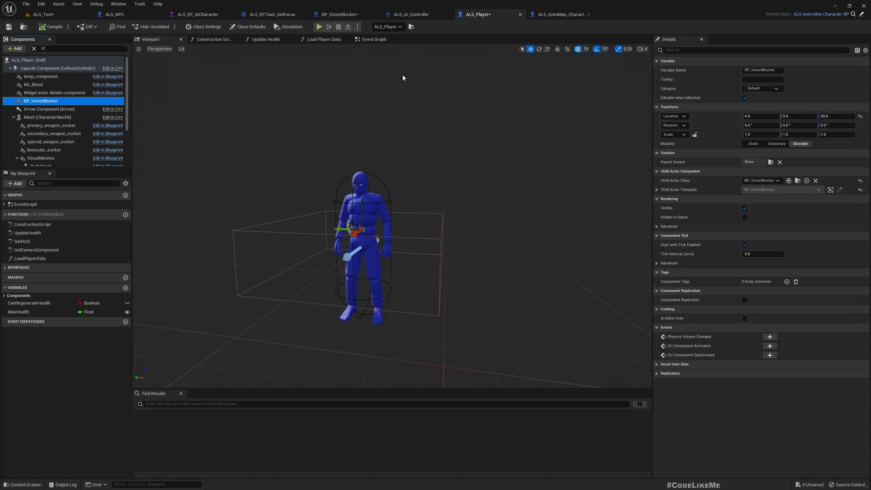
pyautogui.moveTo(324, 113)
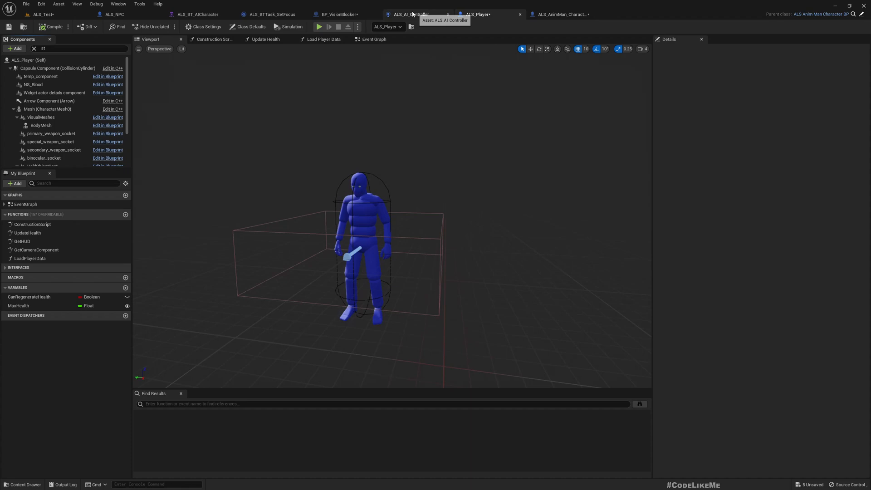
# Switch over to the ALS_AI_Controller blueprint tab
pyautogui.click(557, 14)
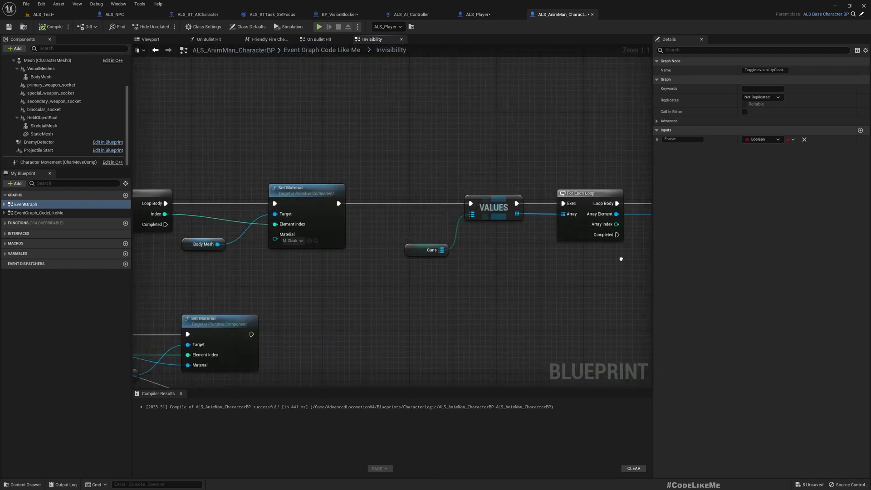
# Spawn BP_VisionBlocker after the loop, with split transform and Always Spawn collision handling
pyautogui.scroll(-3)
pyautogui.write('spawna')
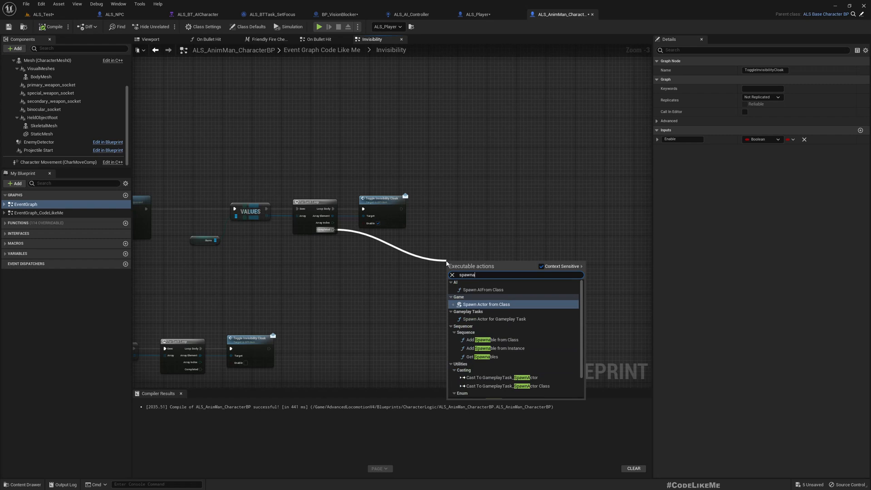
pyautogui.click(486, 304)
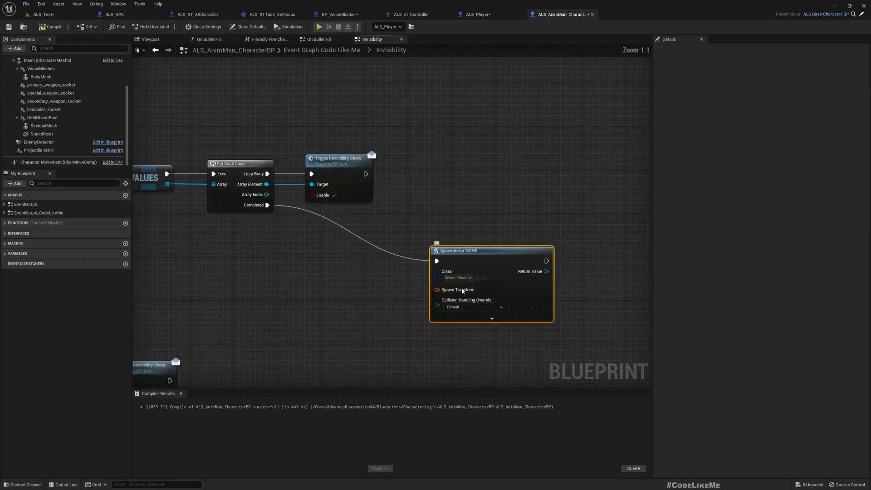
pyautogui.click(456, 278)
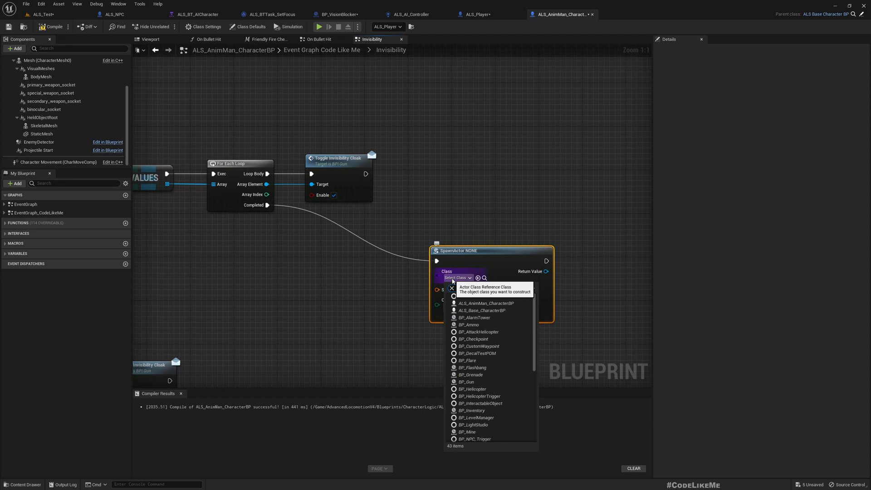
pyautogui.write('bp vis')
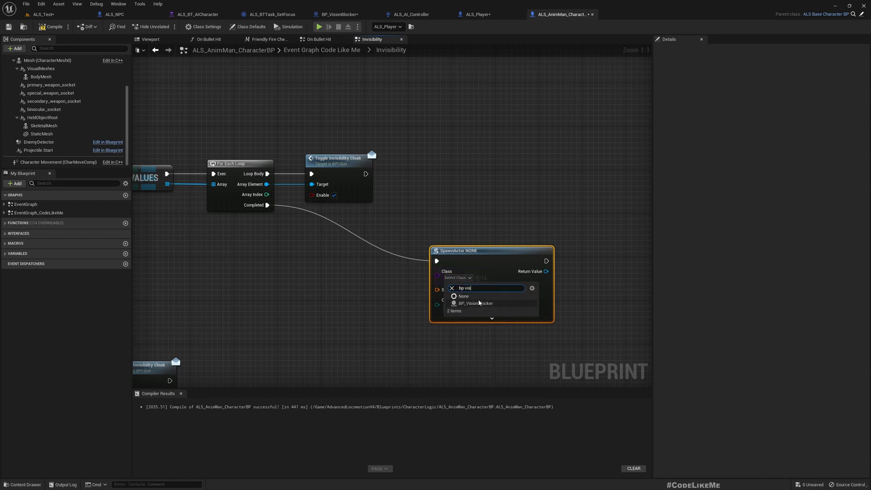
pyautogui.click(475, 303)
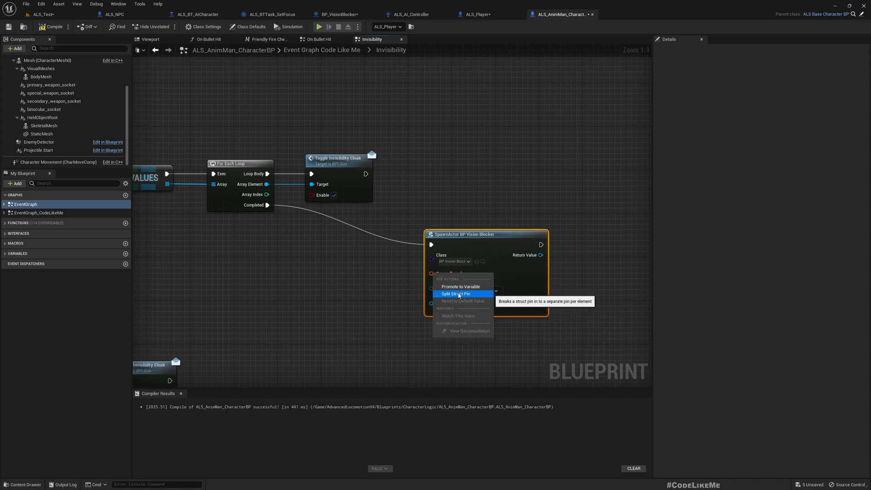
pyautogui.click(455, 294)
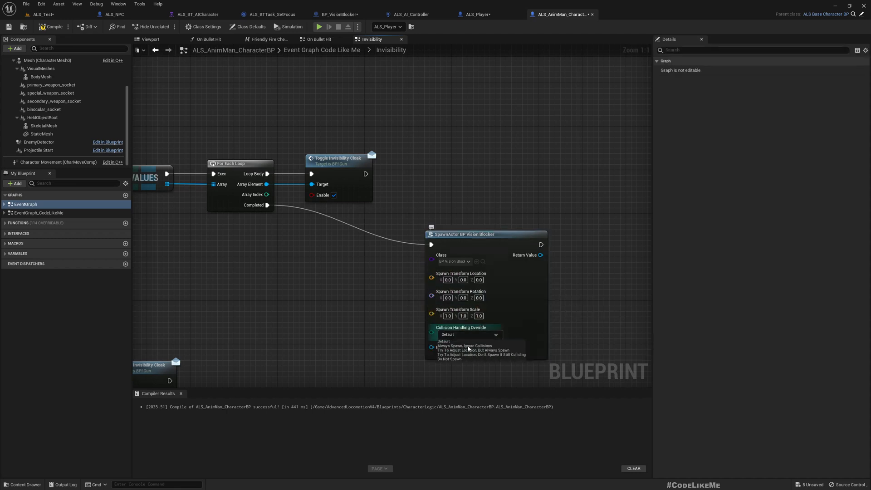
pyautogui.moveTo(481, 355)
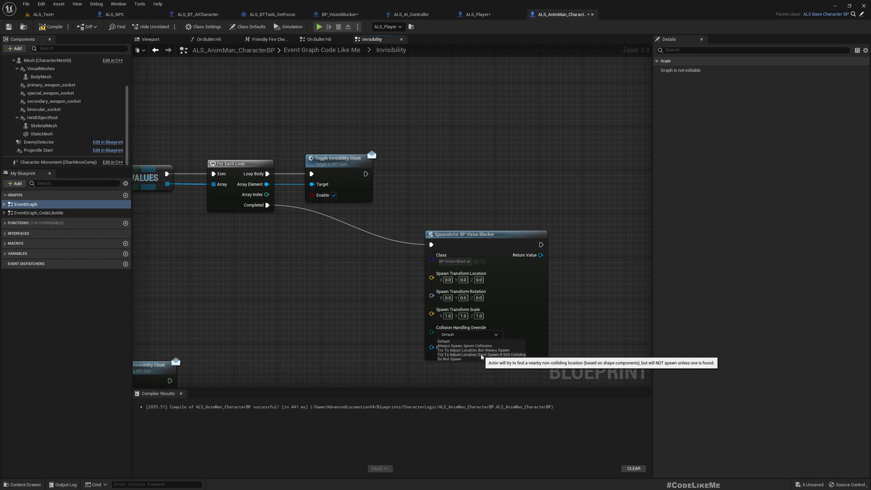
pyautogui.moveTo(461, 350)
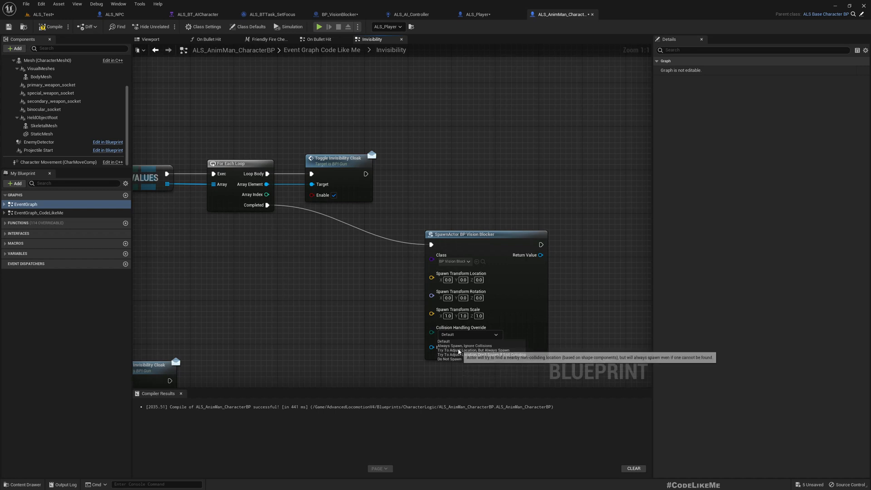
pyautogui.click(462, 346)
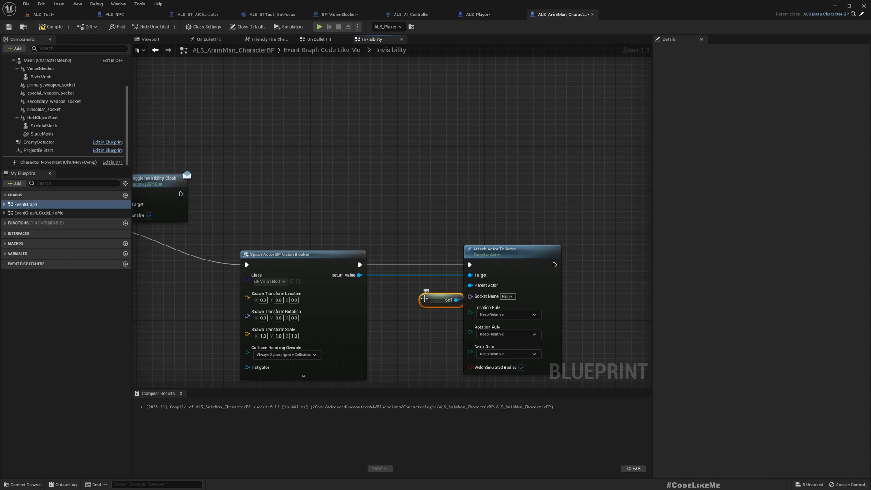
# Promote the spawn's Return Value to a VisionBlocker variable in the Cloak category
pyautogui.moveTo(511, 248); pyautogui.dragTo(549, 248)
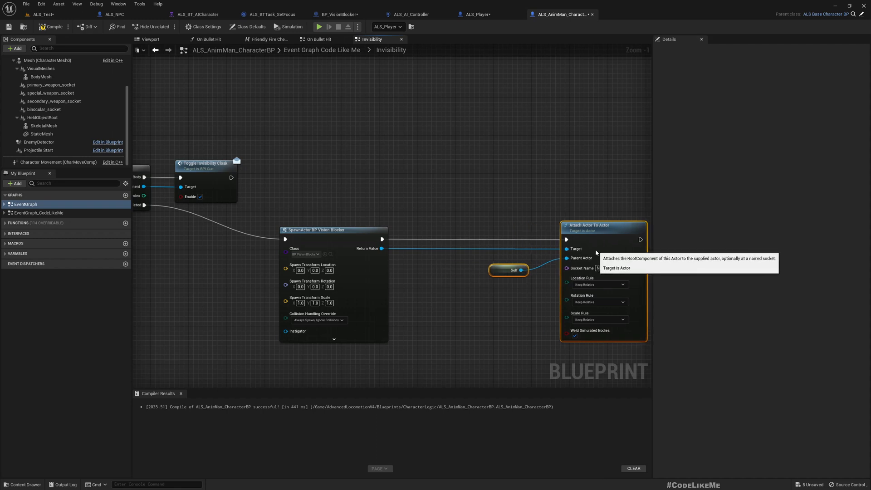
pyautogui.moveTo(391, 257)
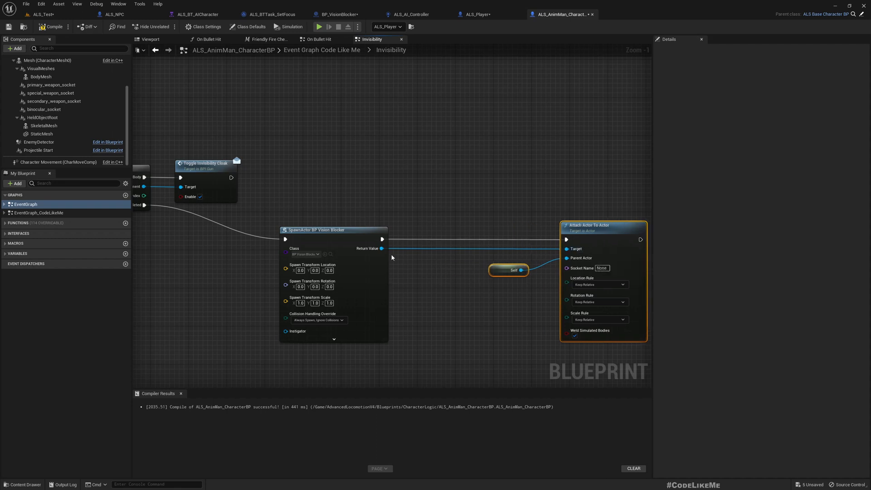
pyautogui.rightClick(382, 248)
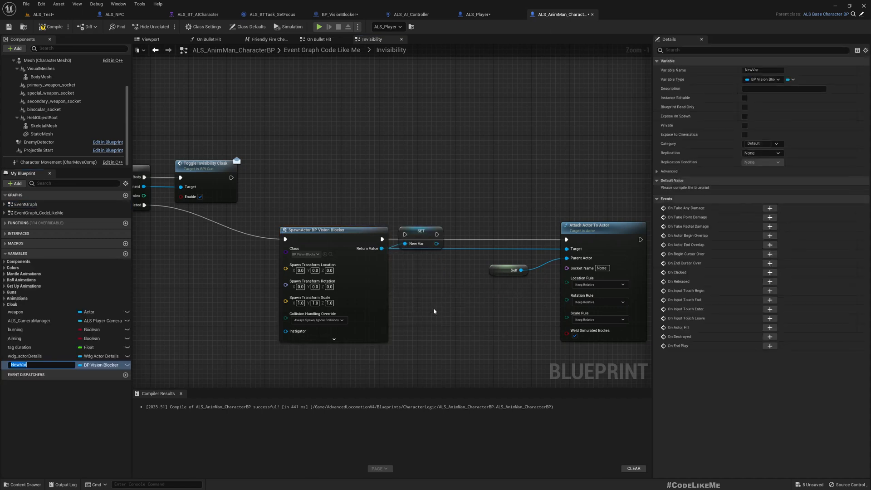
pyautogui.write('VisionBlocker')
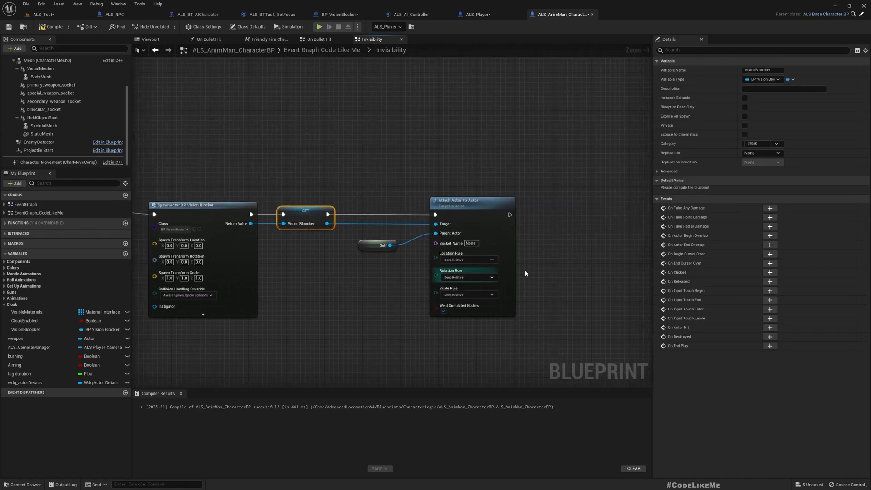
# Set the attach Location and Rotation Rules to Snap to Target and choose the Scale Rule
pyautogui.click(490, 259)
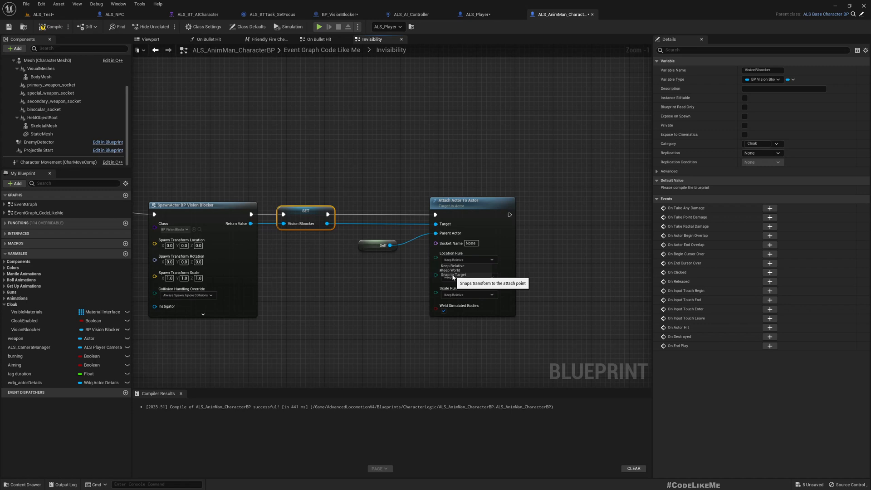
pyautogui.click(453, 274)
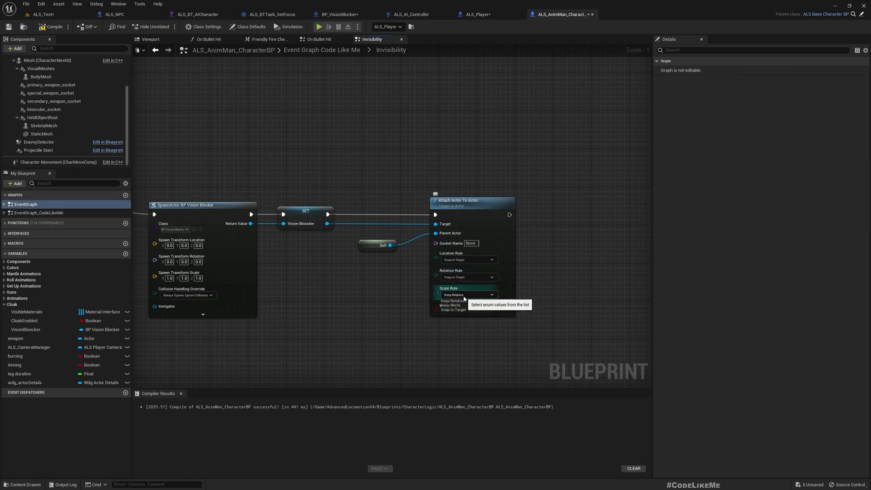
pyautogui.click(450, 305)
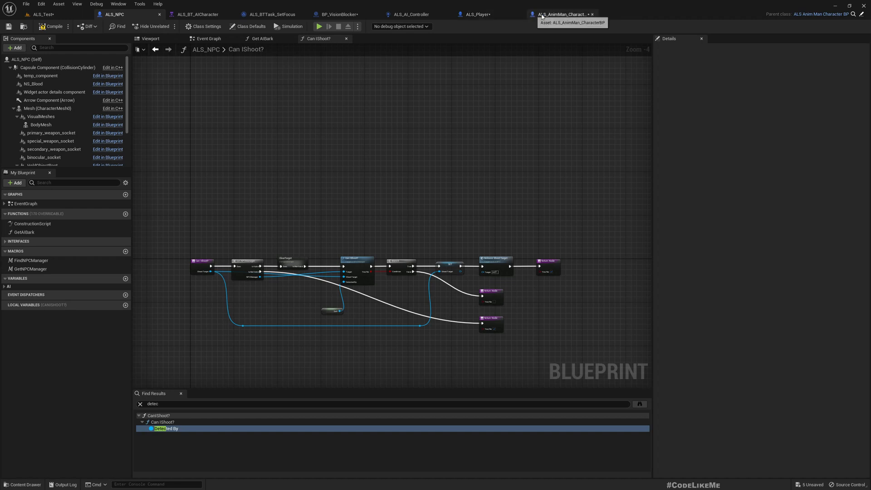
pyautogui.moveTo(497, 13)
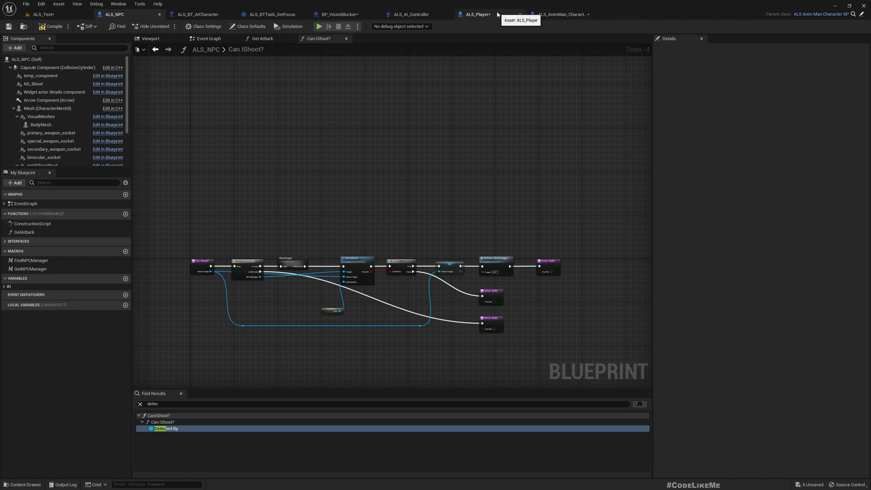
pyautogui.moveTo(383, 41)
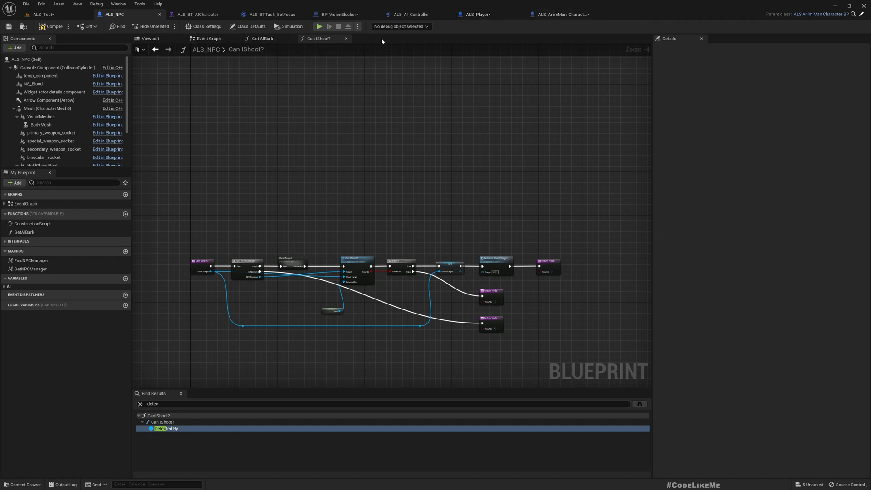
pyautogui.moveTo(345, 14)
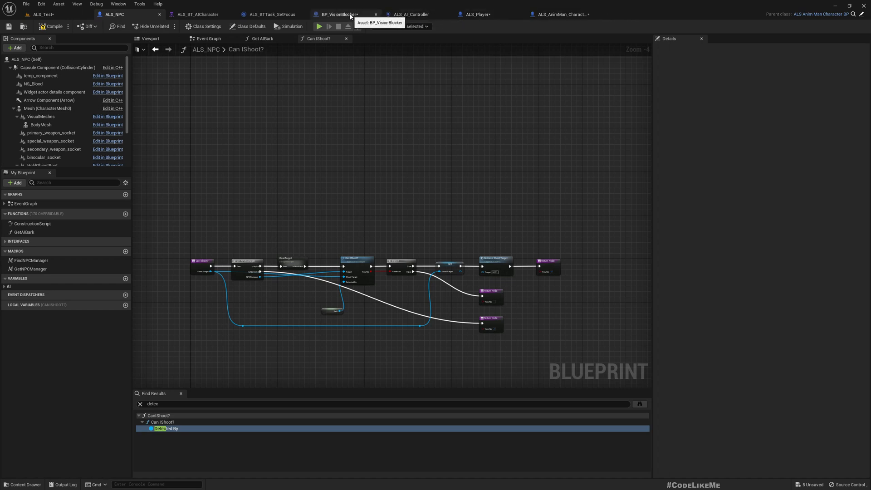
# Bring up the BP_VisionBlocker blueprint showing its Cylinder component
pyautogui.click(343, 14)
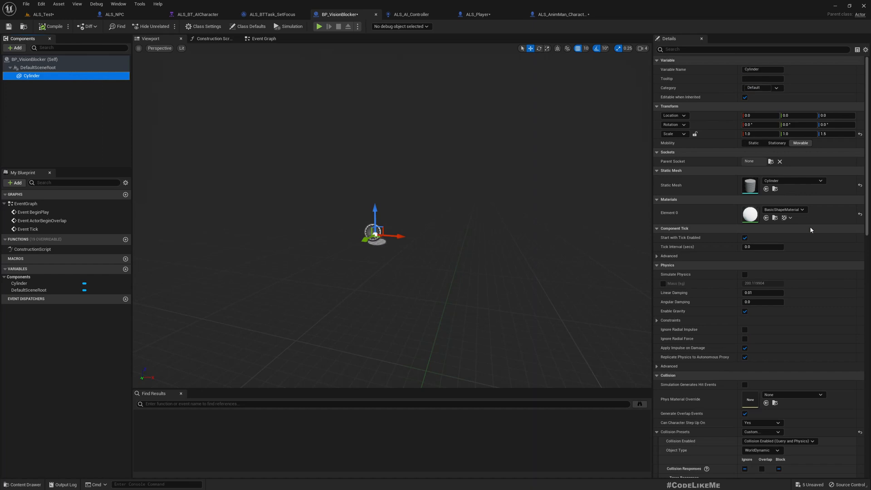
# Set the Cylinder's Location Z to 20
pyautogui.click(832, 114)
pyautogui.write('20')
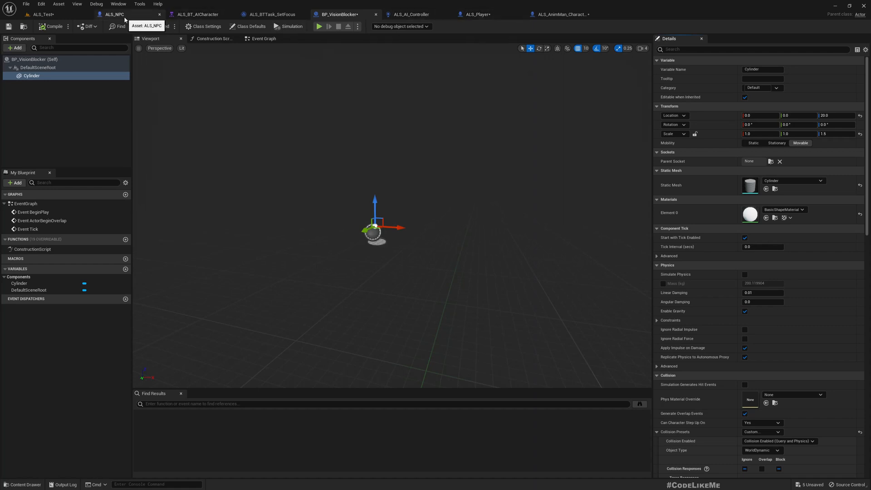
pyautogui.click(559, 14)
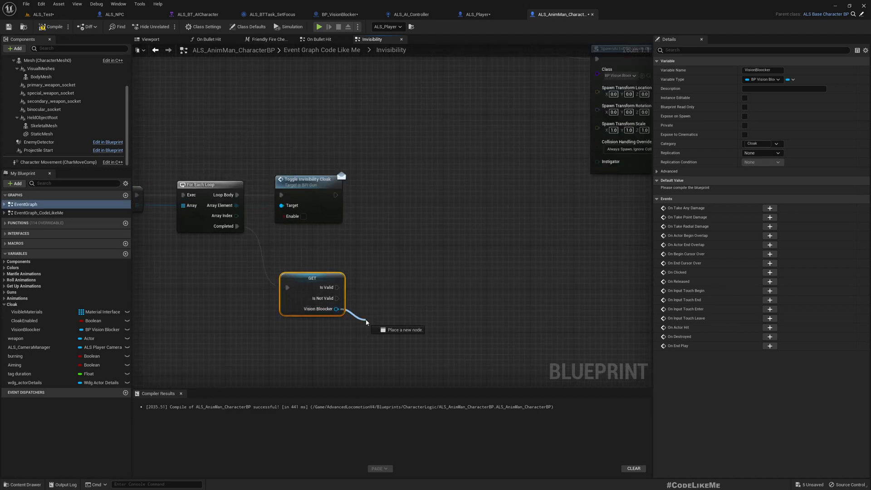
# Call Set Life Span on the validated VisionBlocker when the cloak turns off
pyautogui.write('setlif')
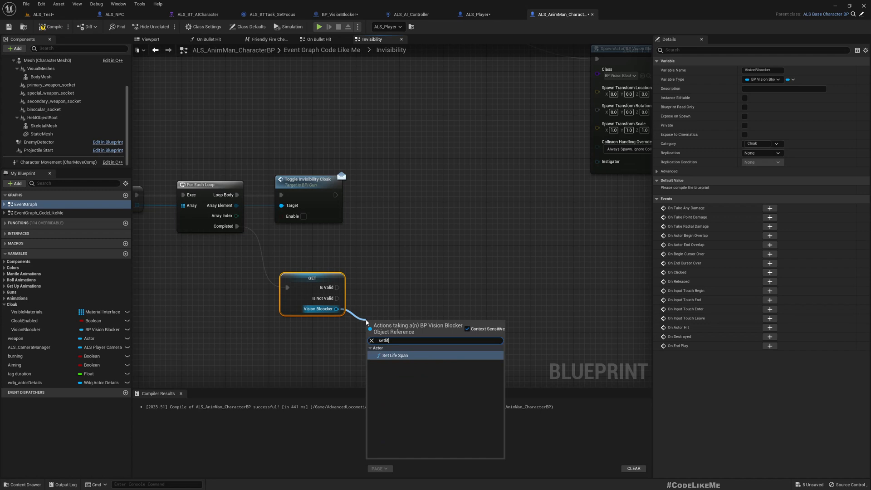
pyautogui.click(393, 355)
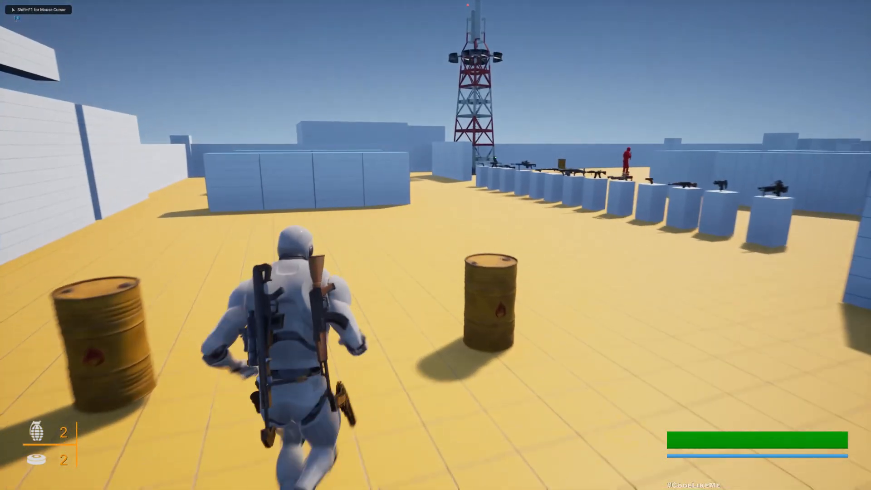
# Move the character in the cloak play test, then return to BP_VisionBlocker
pyautogui.press('w')
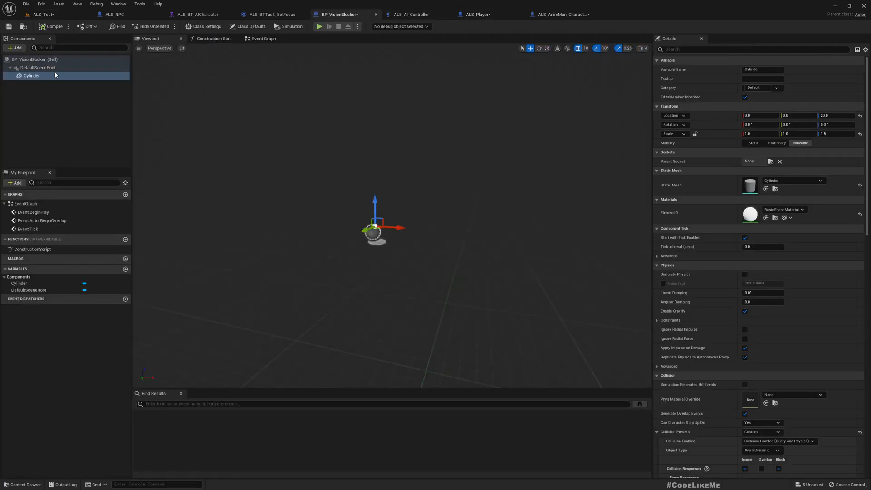
# Tick Visible in the Cylinder component's Rendering details
pyautogui.scroll(-3)
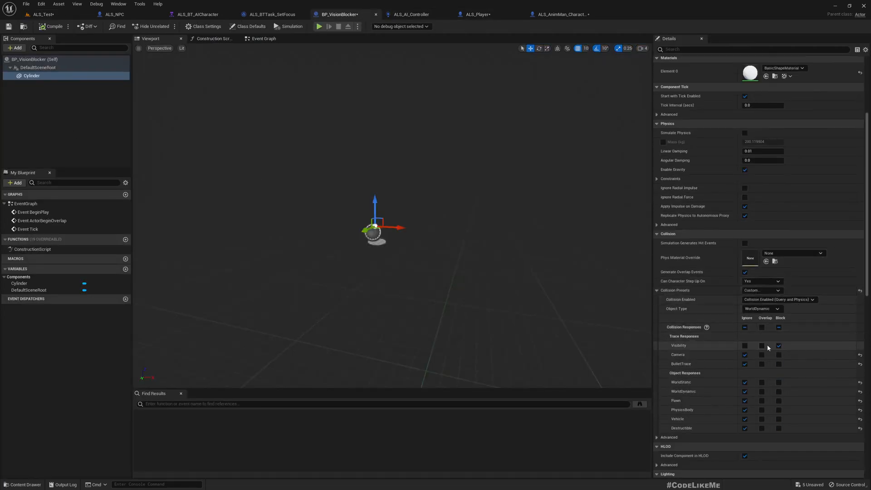
pyautogui.scroll(-3)
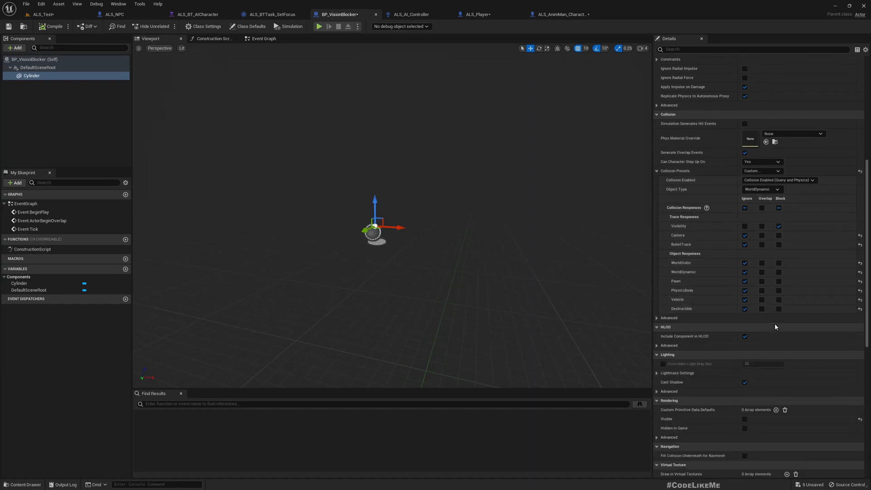
pyautogui.scroll(-3)
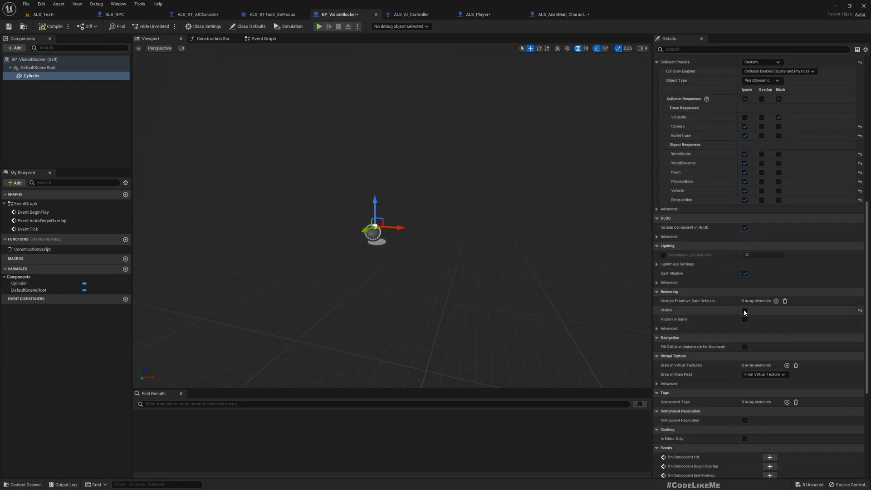
pyautogui.click(744, 310)
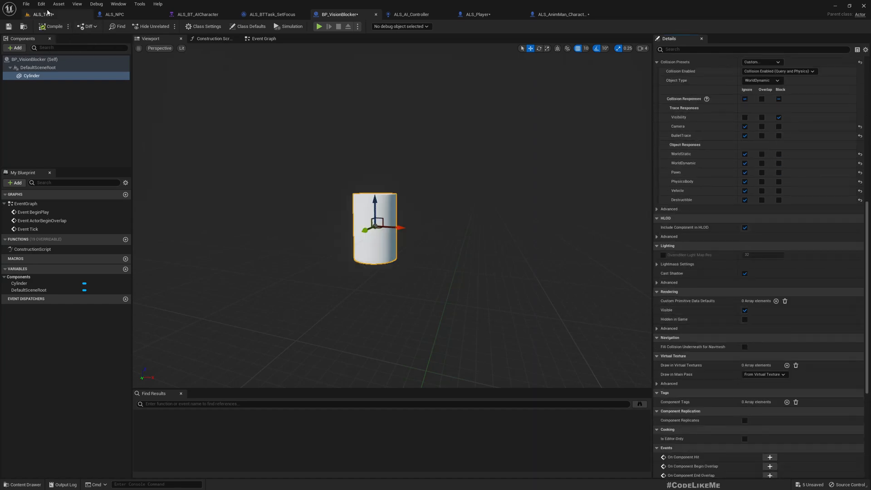
# Check the ALS_Test level, then go to the ALS_NPC blueprint
pyautogui.click(319, 26)
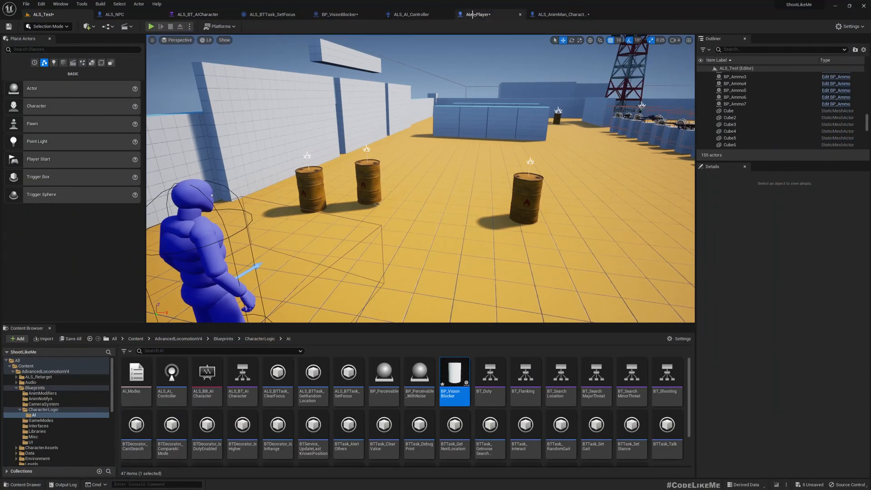
pyautogui.click(346, 15)
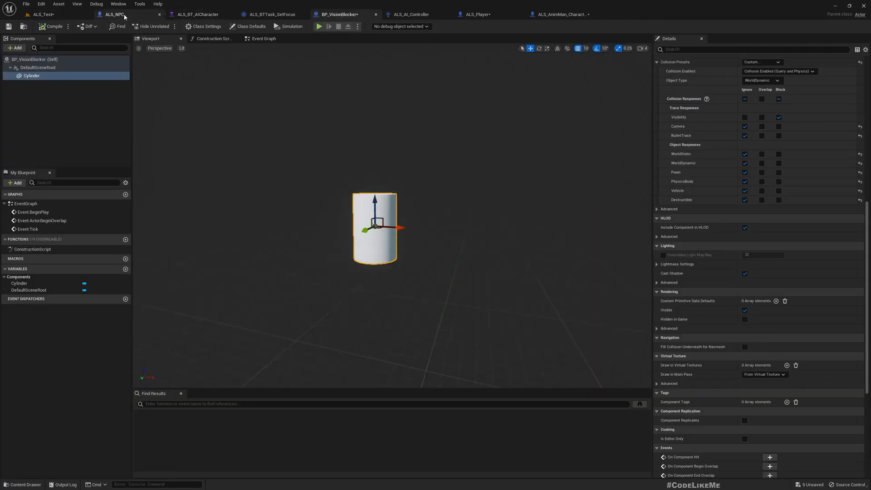
pyautogui.click(560, 14)
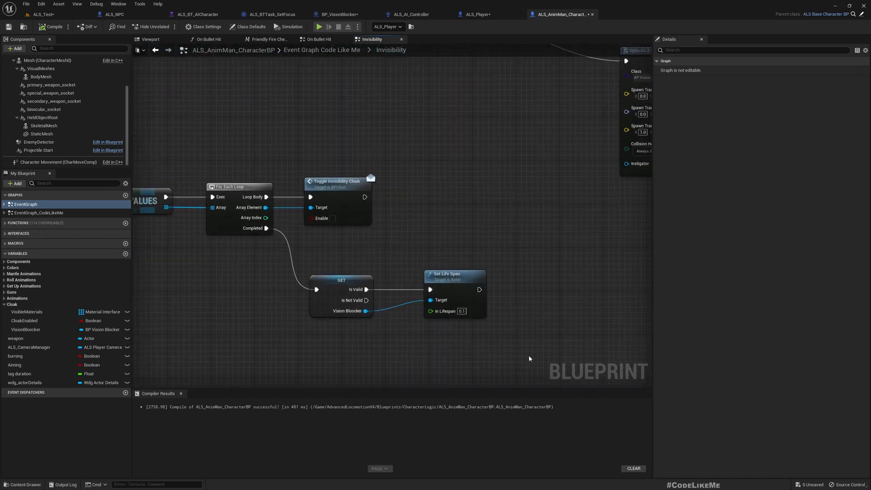
# Break the cloak-off Completed link and add Set Collision Enabled (Cylinder) from Vision Blocker
pyautogui.scroll(-3)
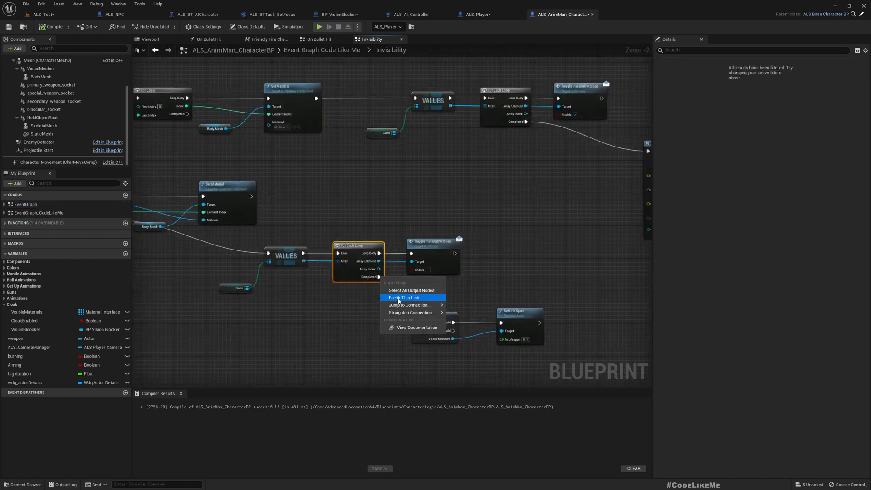
pyautogui.click(404, 297)
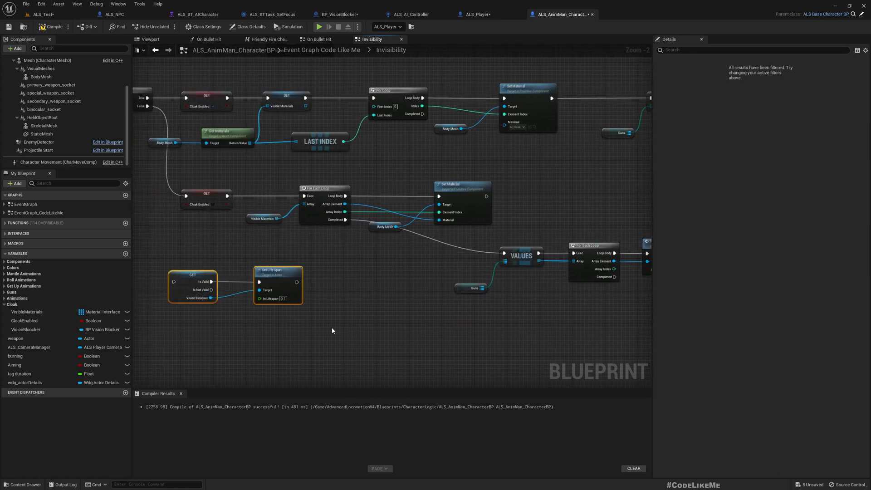
pyautogui.moveTo(336, 330)
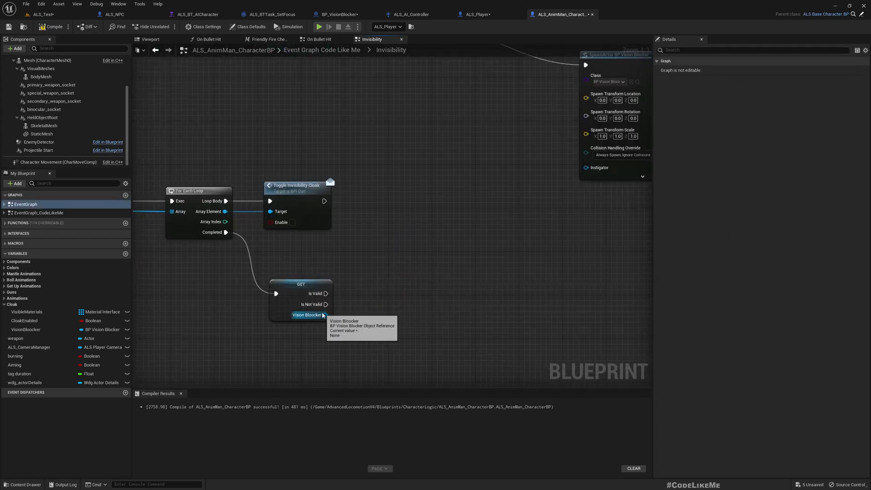
pyautogui.moveTo(327, 315); pyautogui.dragTo(350, 330)
pyautogui.write('set colli')
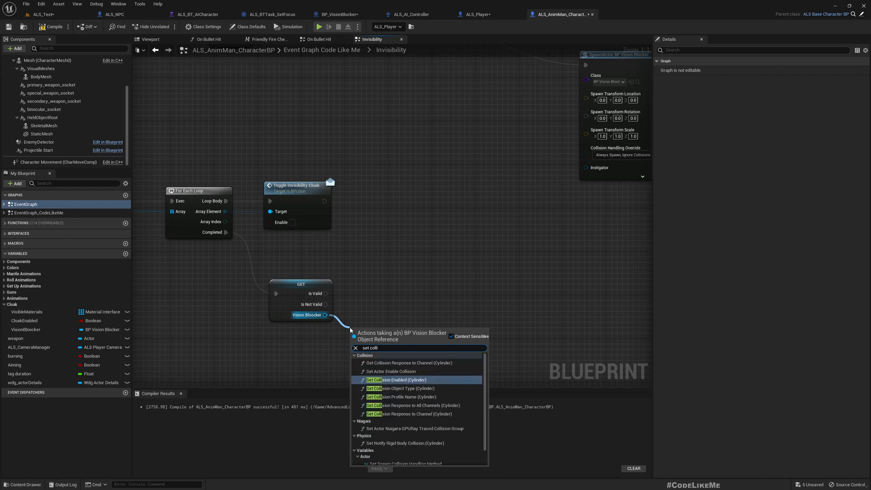
pyautogui.click(391, 371)
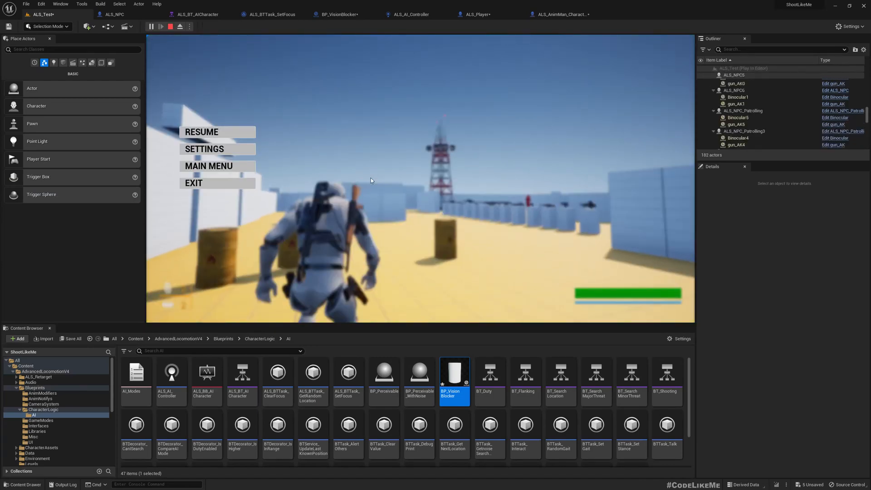
# Resume the running ALS_Test game from its pause menu
pyautogui.click(217, 132)
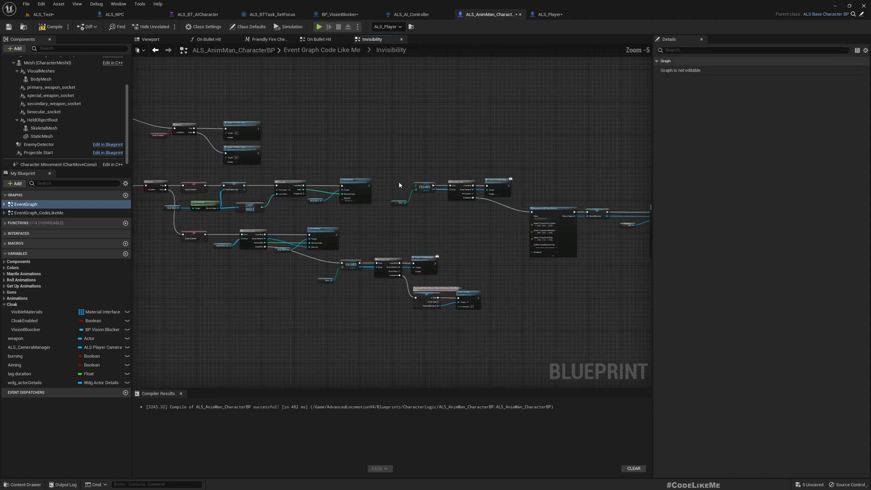
# Recompile ALS_AnimMan_CharacterBP and go back to the ALS_Test level editor
pyautogui.scroll(-3)
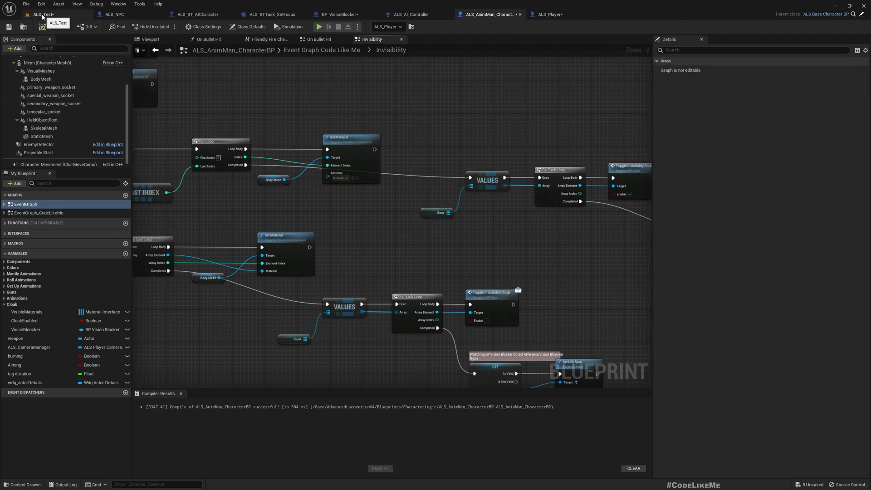
pyautogui.click(317, 27)
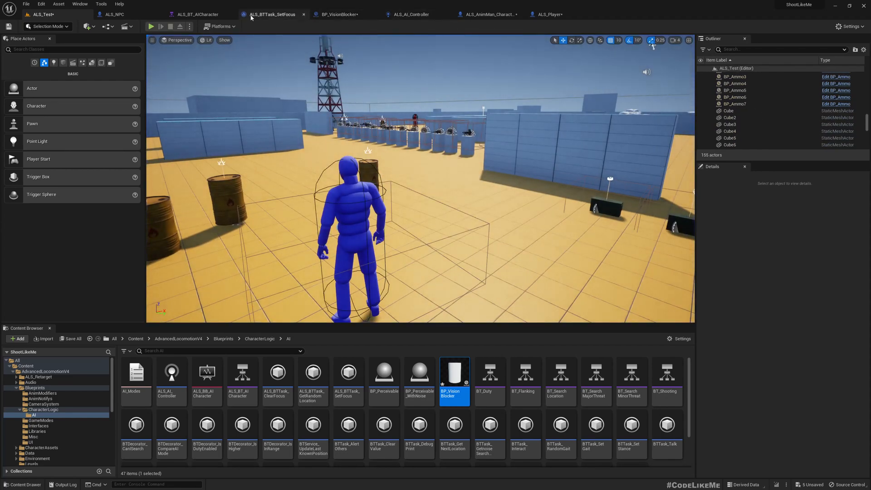
# Review the vision blocker cylinder's Collision Responses in BP_VisionBlocker's Details
pyautogui.click(338, 15)
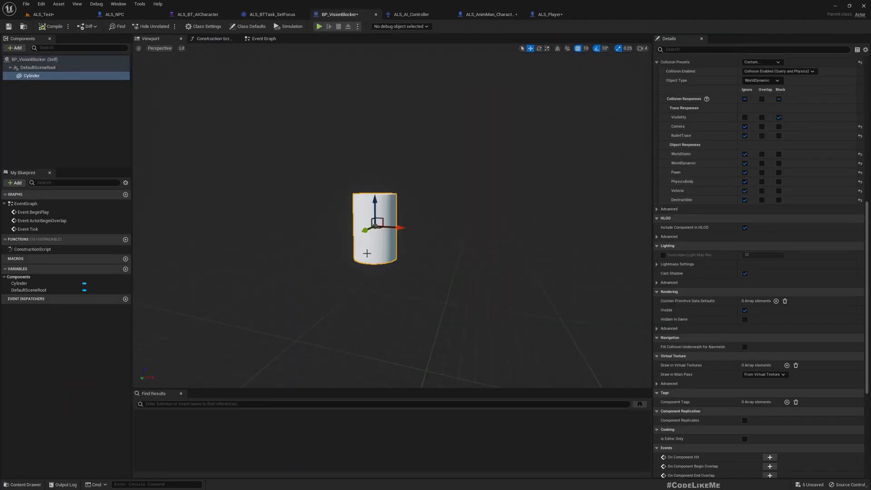
pyautogui.scroll(-3)
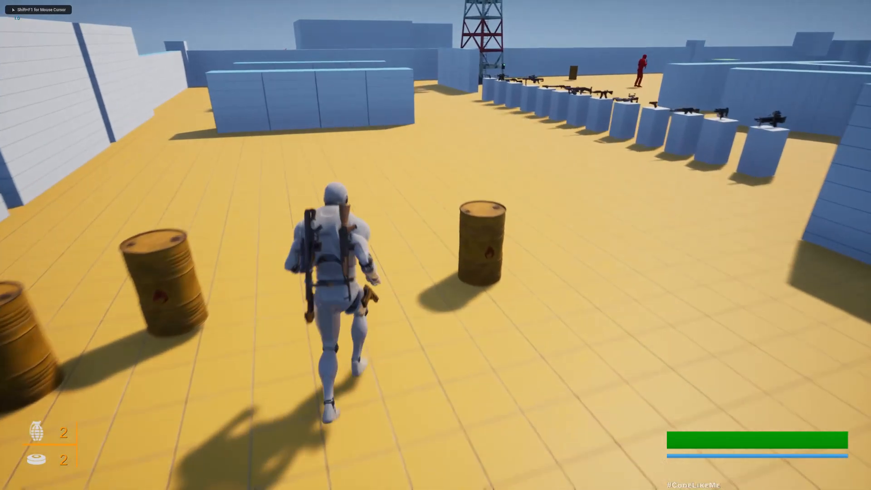
# Toggle the invisibility cloak on and off while approaching the red AI soldier
pyautogui.press('w')
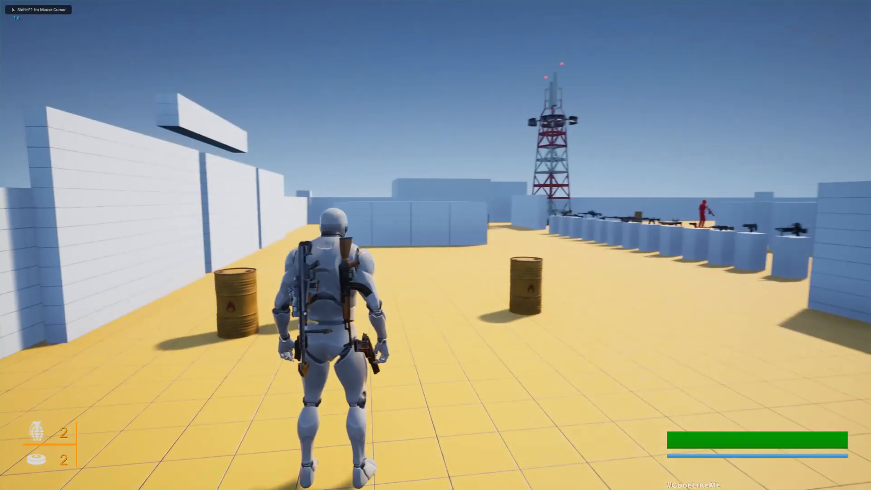
pyautogui.press('w')
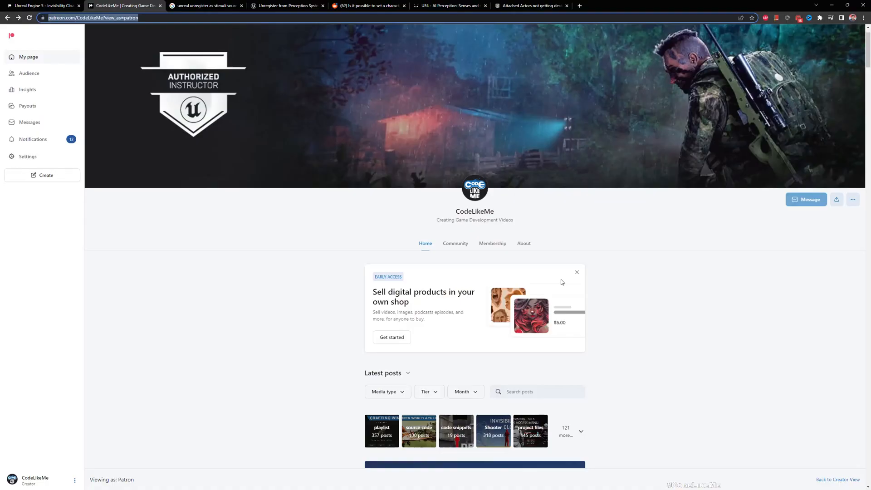
# Scroll CodeLikeMe's Latest posts down to the UE5 Open World #26 Stars post
pyautogui.scroll(-3)
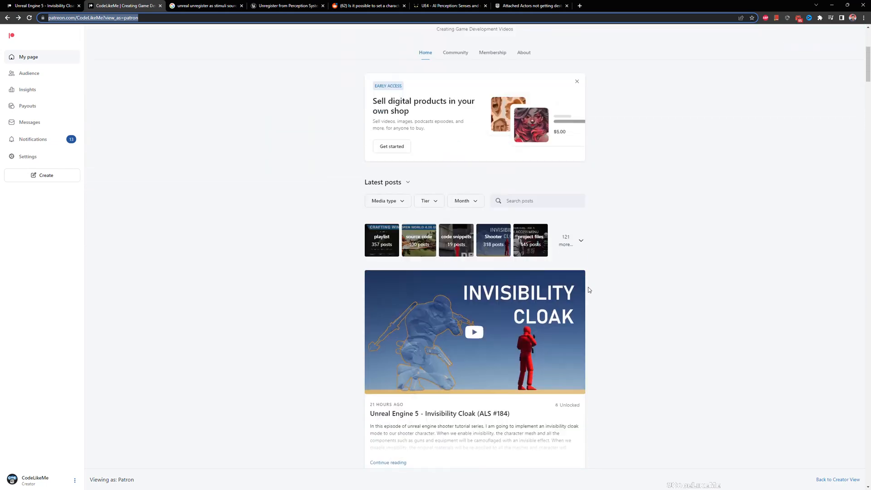
pyautogui.scroll(-3)
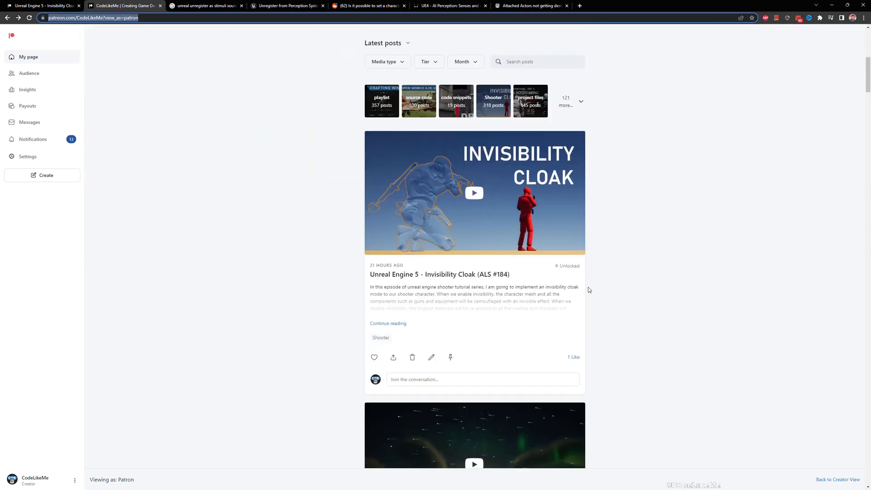
pyautogui.scroll(-3)
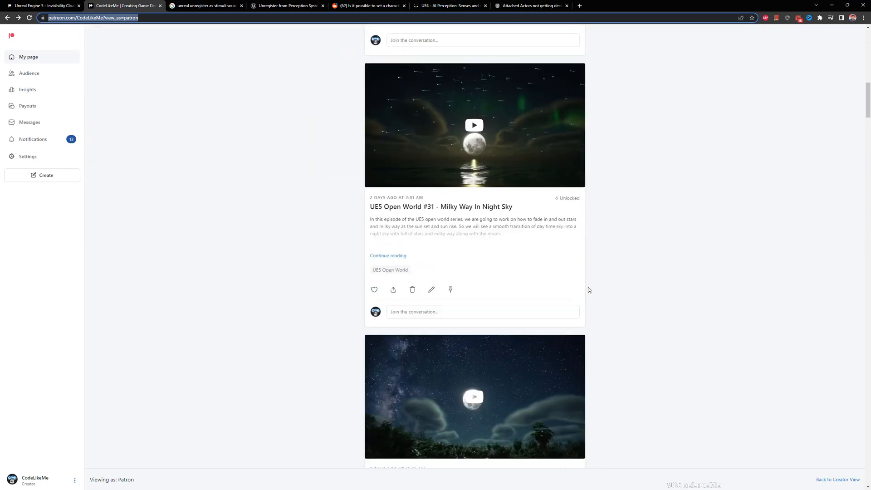
pyautogui.scroll(-3)
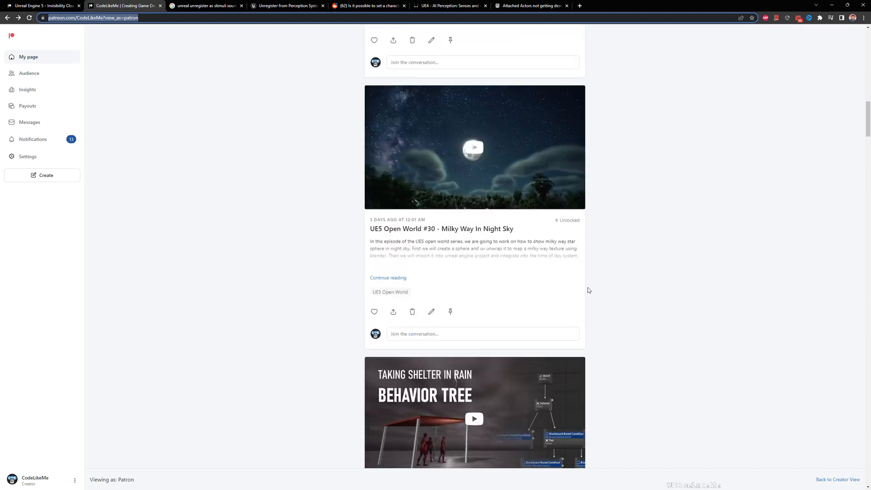
pyautogui.scroll(-3)
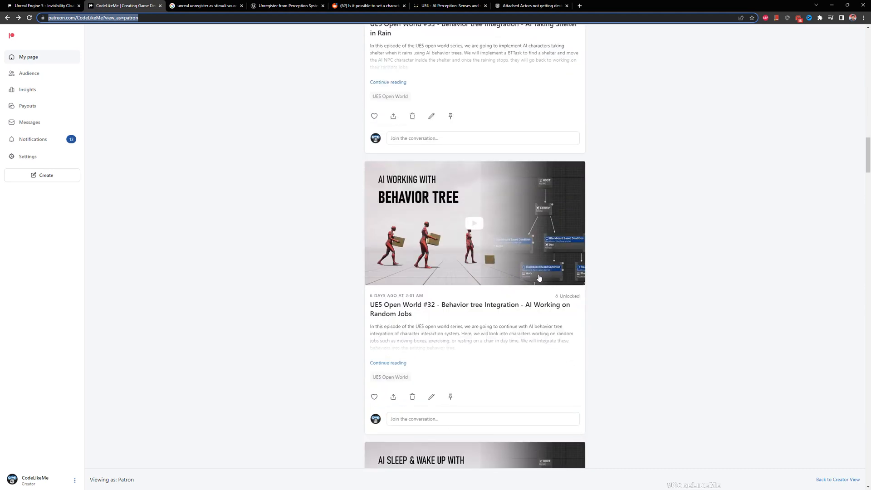
pyautogui.scroll(-3)
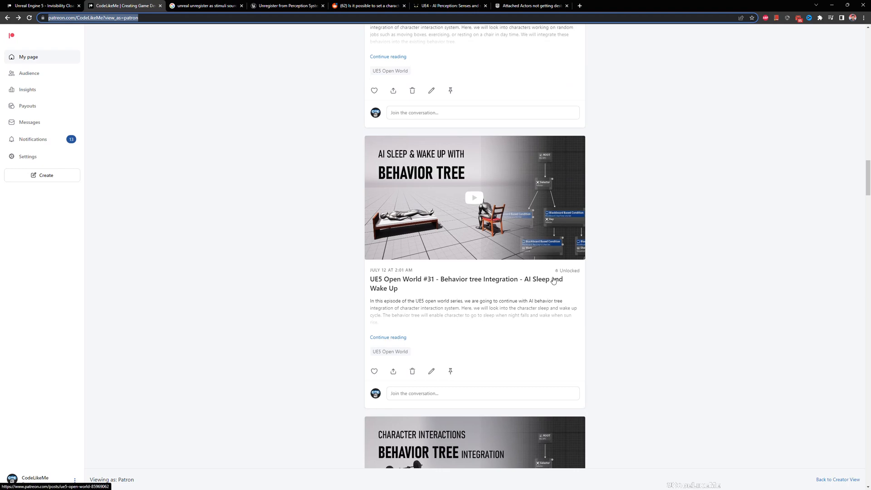
pyautogui.scroll(-3)
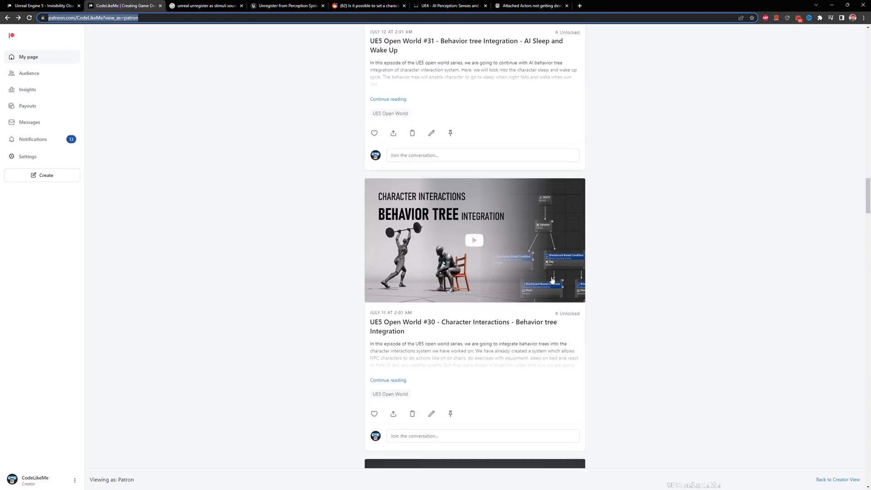
pyautogui.scroll(-3)
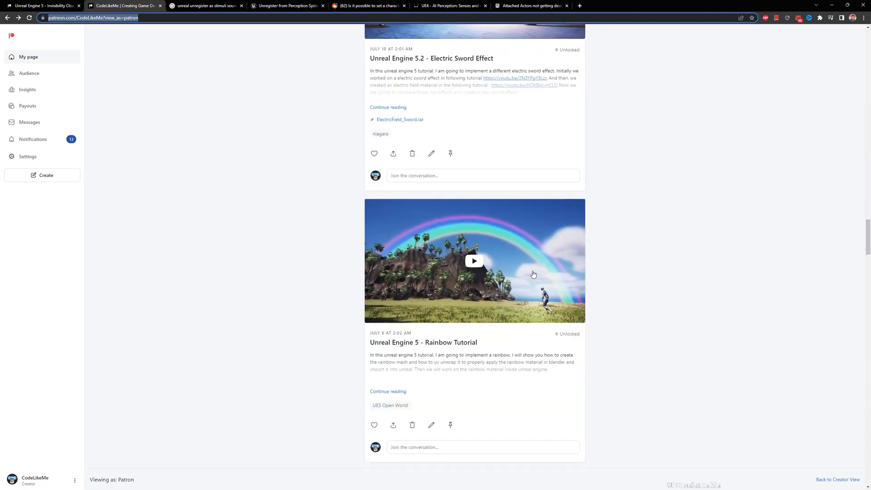
pyautogui.scroll(-3)
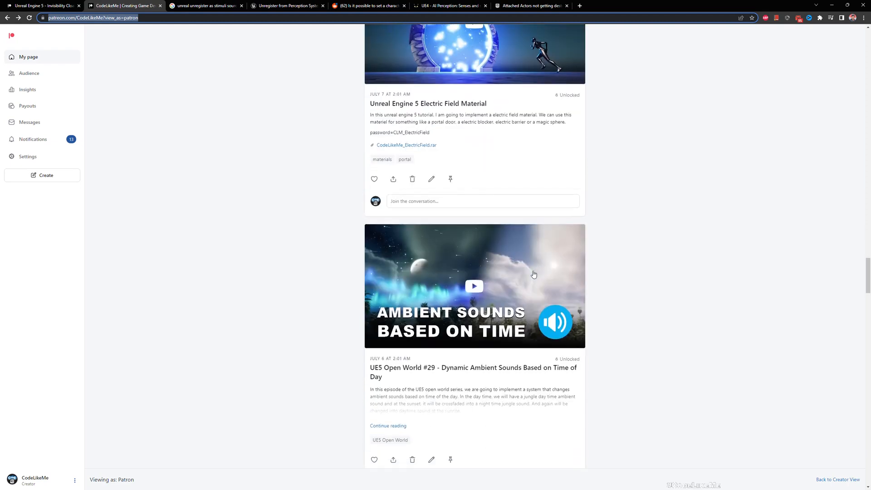
pyautogui.scroll(-3)
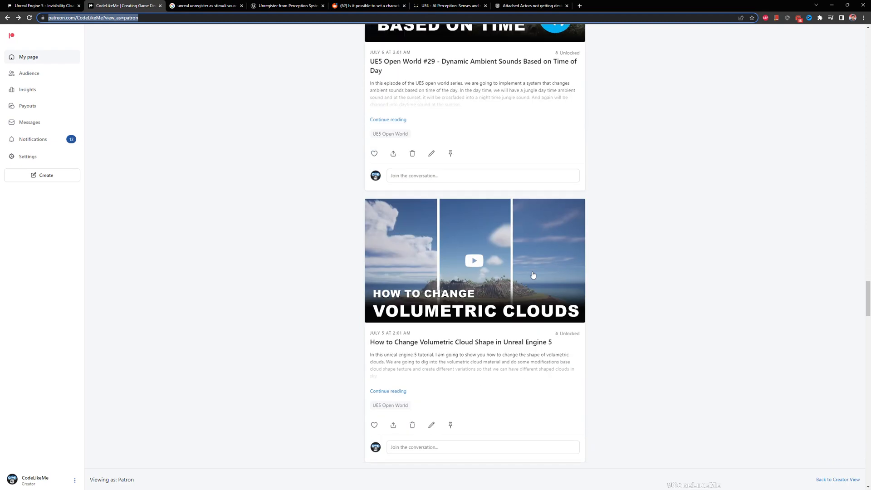
pyautogui.scroll(-3)
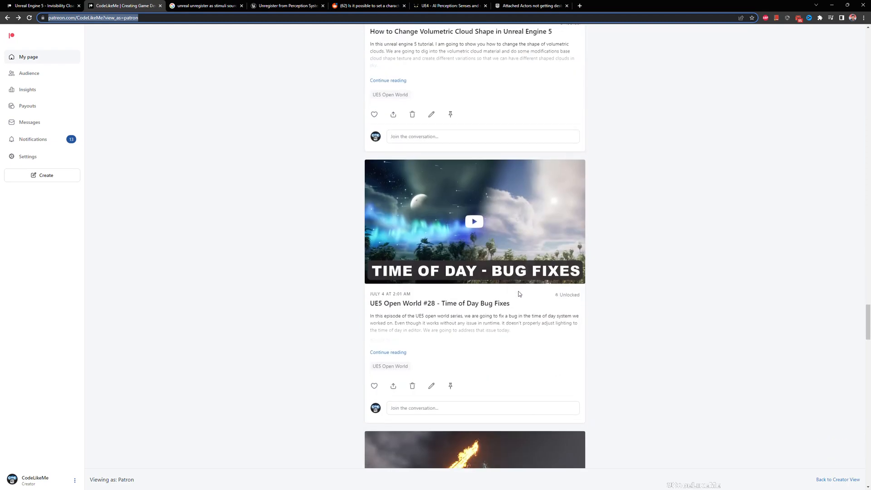
pyautogui.scroll(-3)
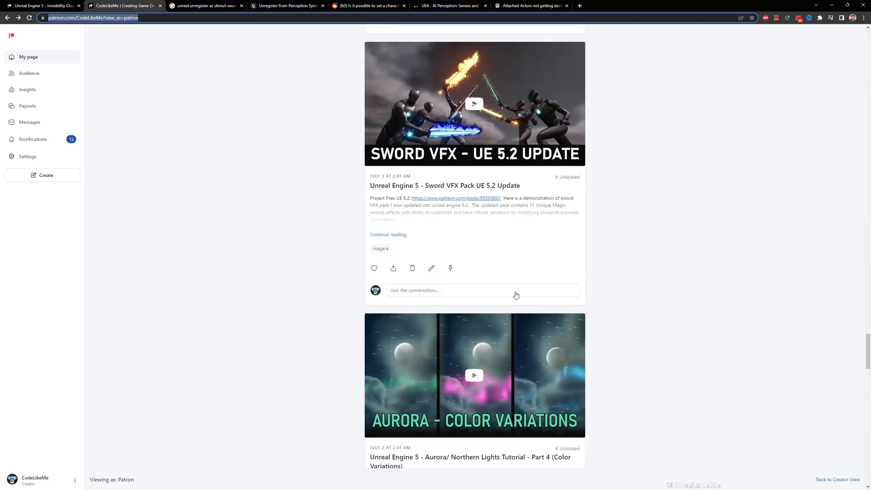
pyautogui.scroll(-3)
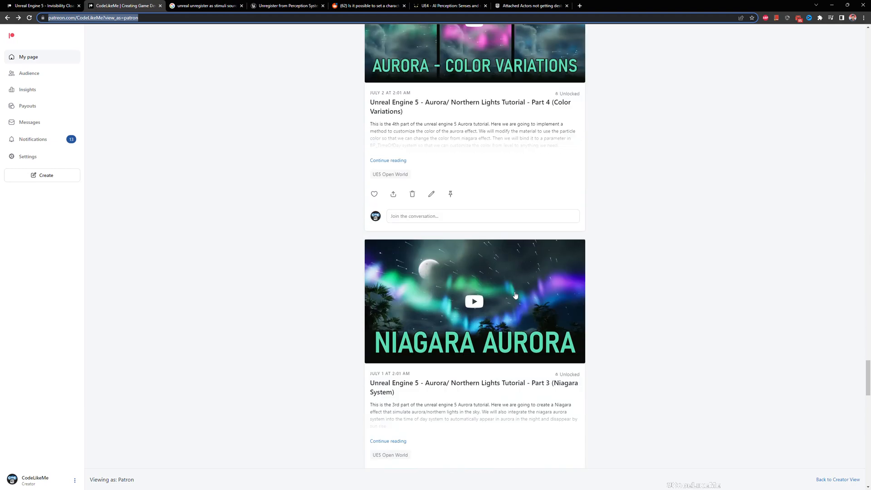
pyautogui.scroll(-3)
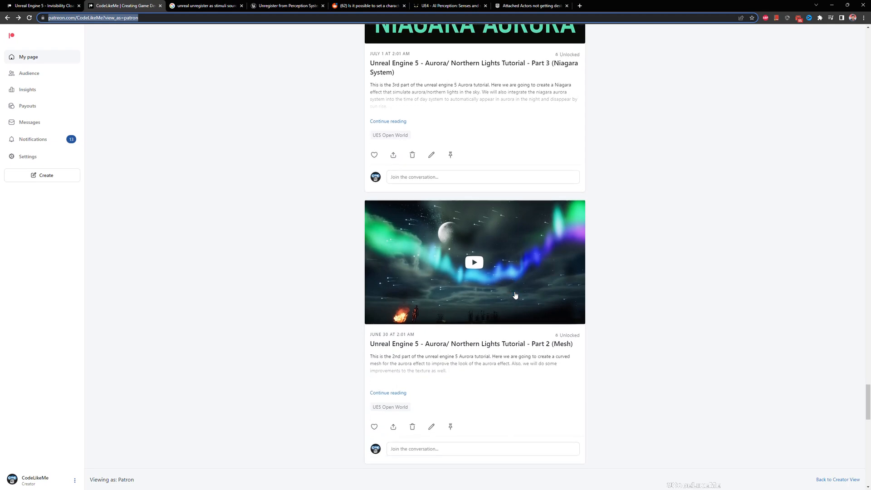
pyautogui.scroll(-3)
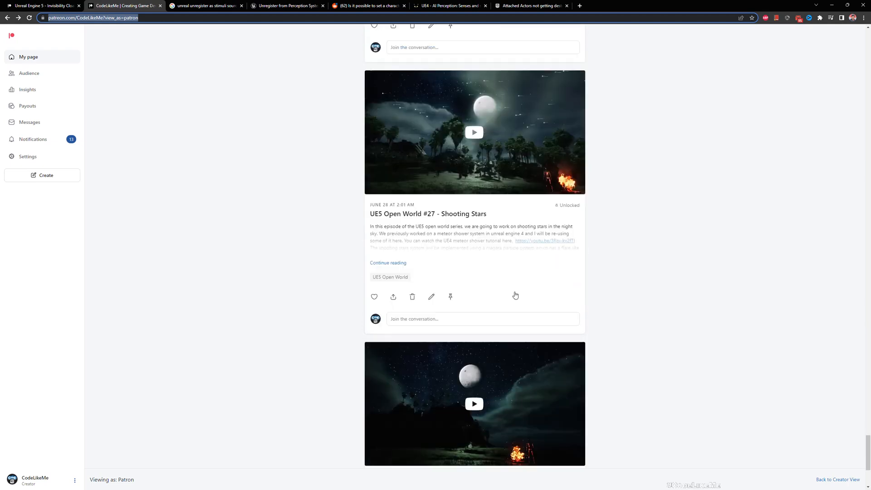
pyautogui.scroll(-3)
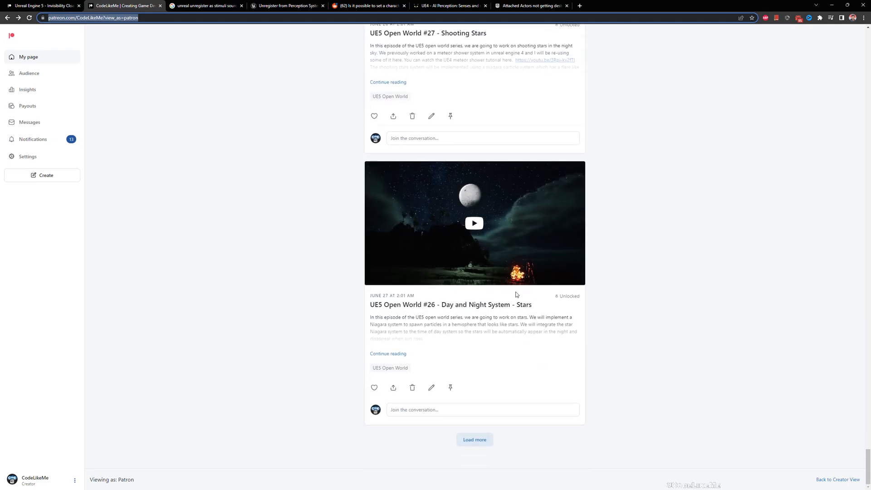